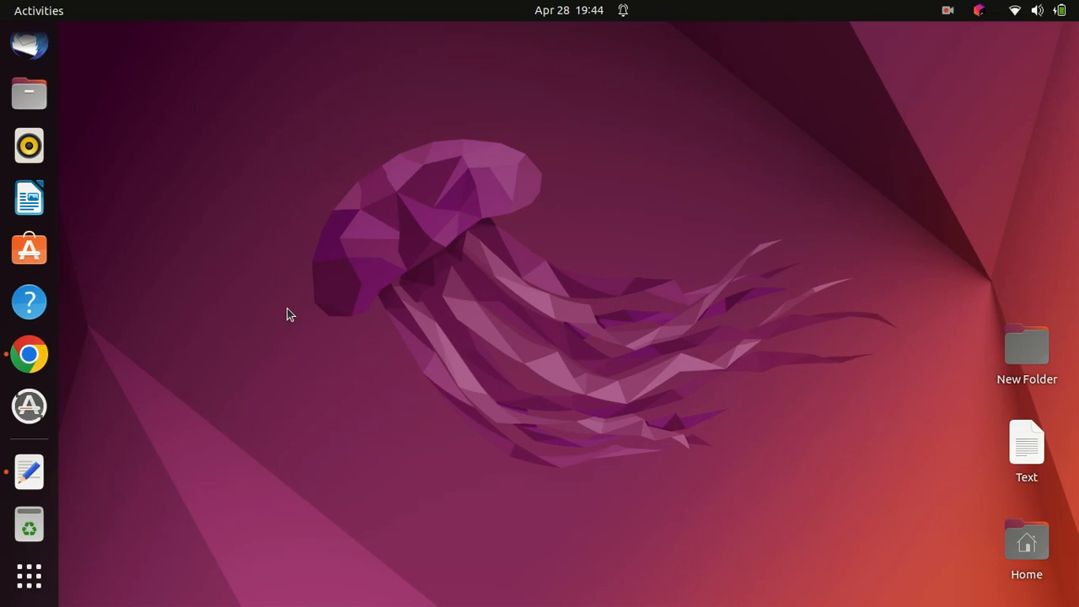
View the RStudio Desktop download page in Chrome down to the All Installers table with the Ubuntu 22 .deb
{"action": "left_click", "coordinate": [28, 354]}
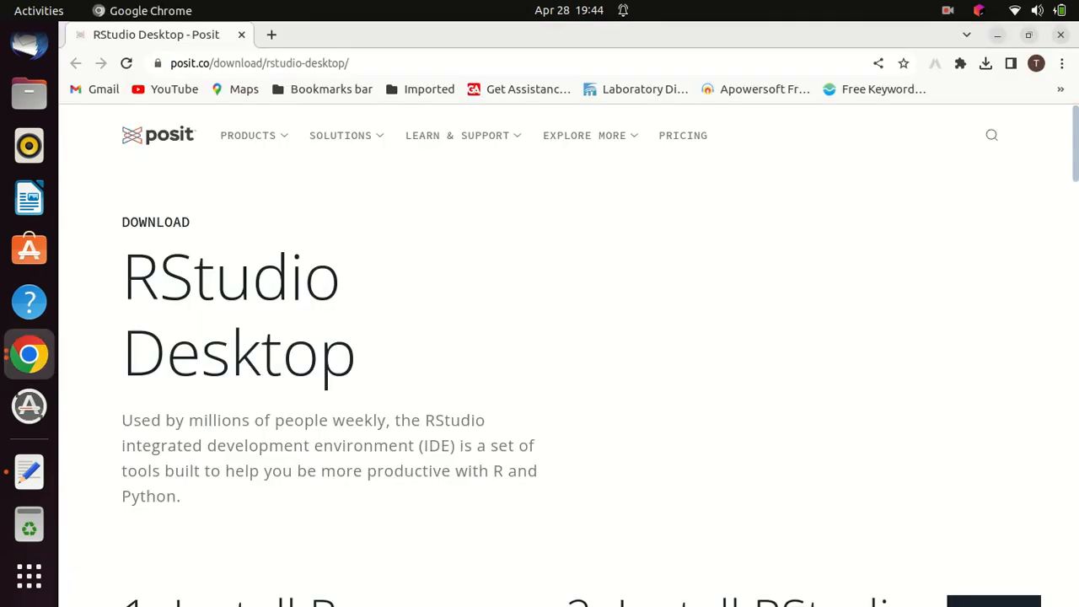
{"action": "scroll", "scroll_direction": "down", "scroll_amount": 3}
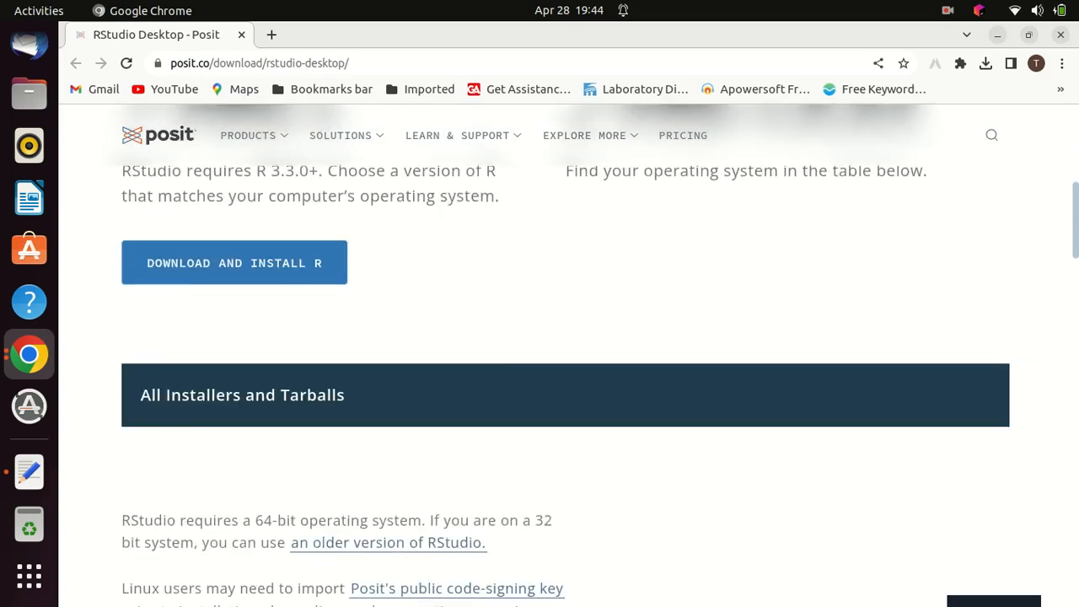
{"action": "scroll", "scroll_direction": "down", "scroll_amount": 3}
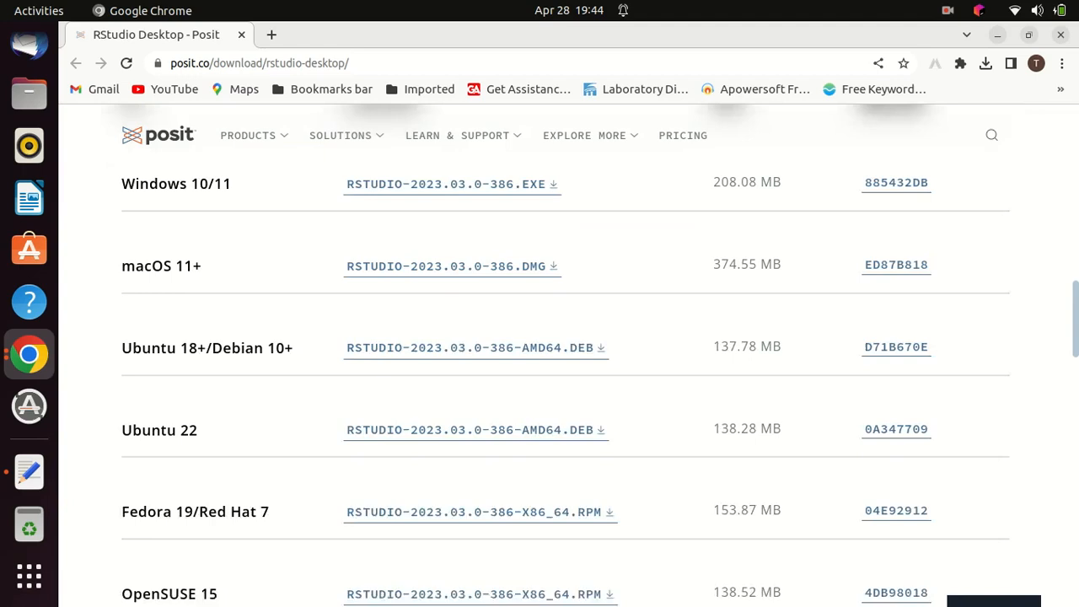
{"action": "scroll", "scroll_direction": "down", "scroll_amount": 3}
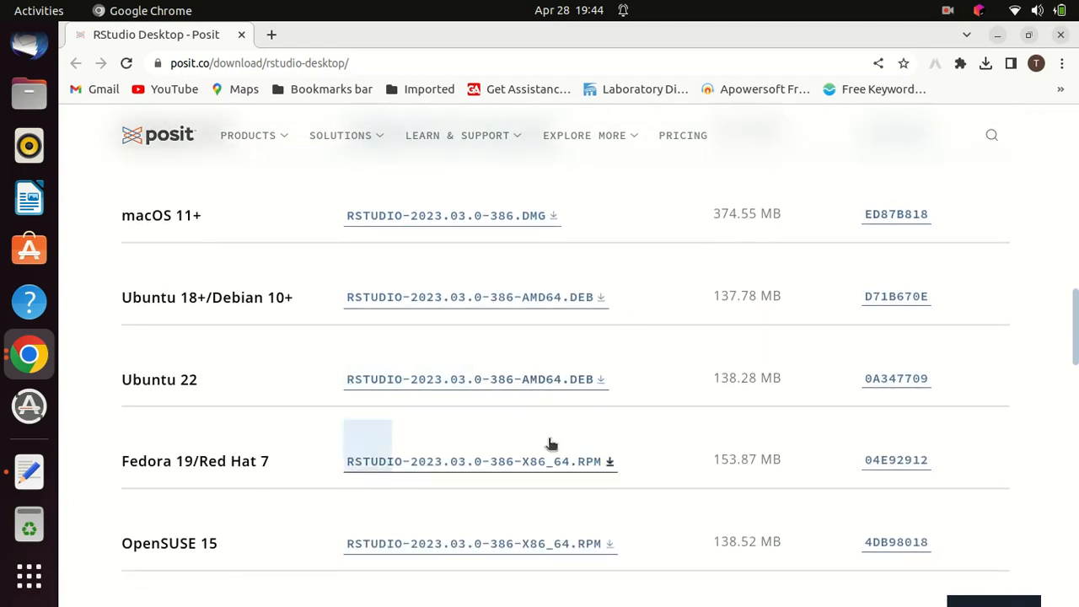
{"action": "mouse_move", "coordinate": [506, 379]}
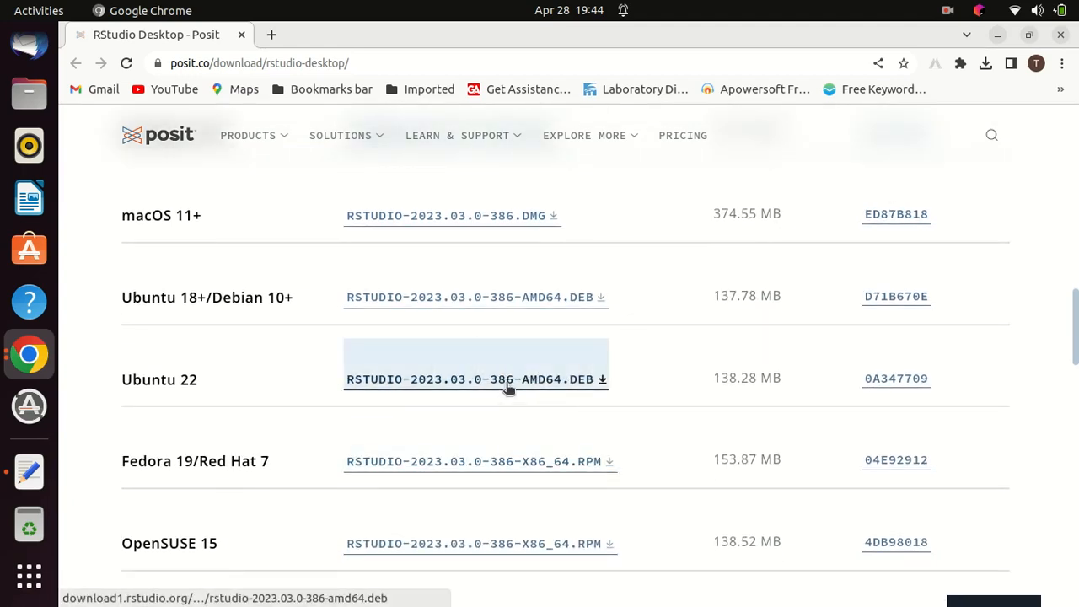
{"action": "mouse_move", "coordinate": [994, 221]}
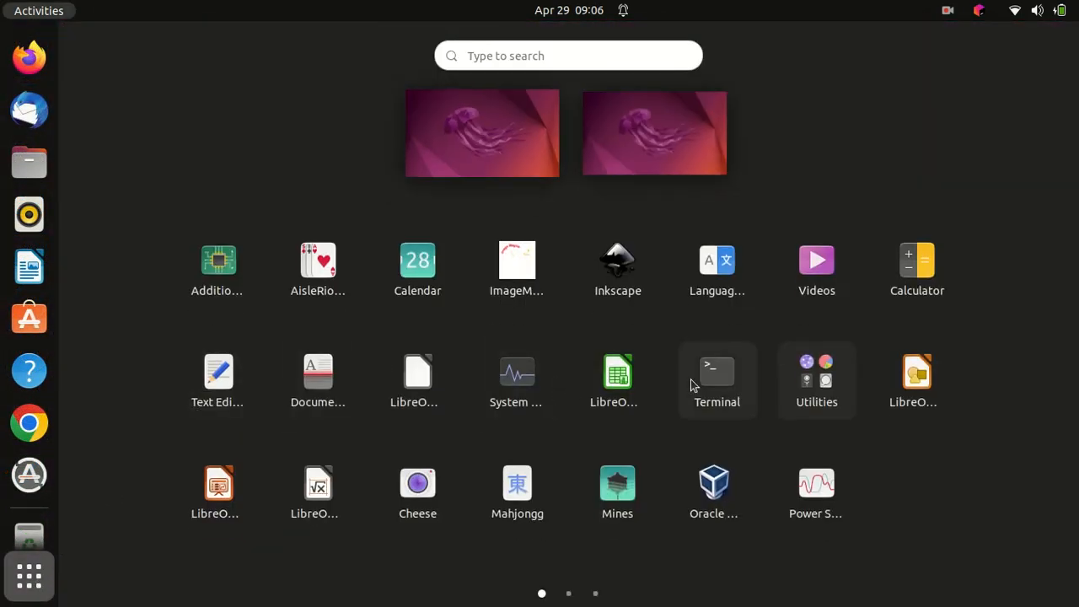
Change into Downloads and enter the sudo dpkg -i command for rstudio-2022.07.2-576-amd64.deb
{"action": "left_click", "coordinate": [717, 381]}
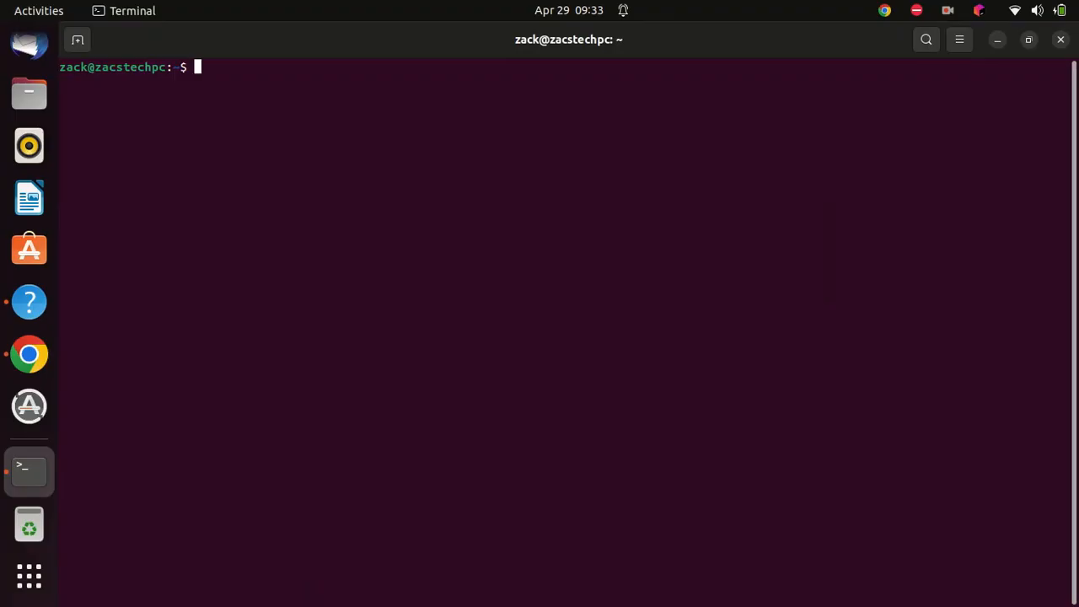
{"action": "type", "text": "cd"}
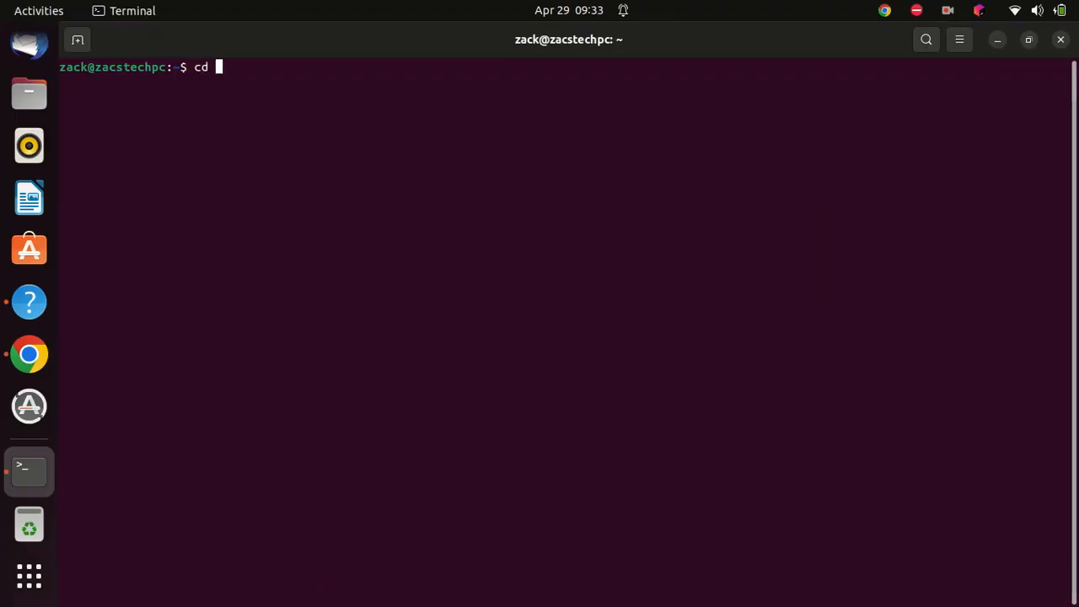
{"action": "type", "text": "Down"}
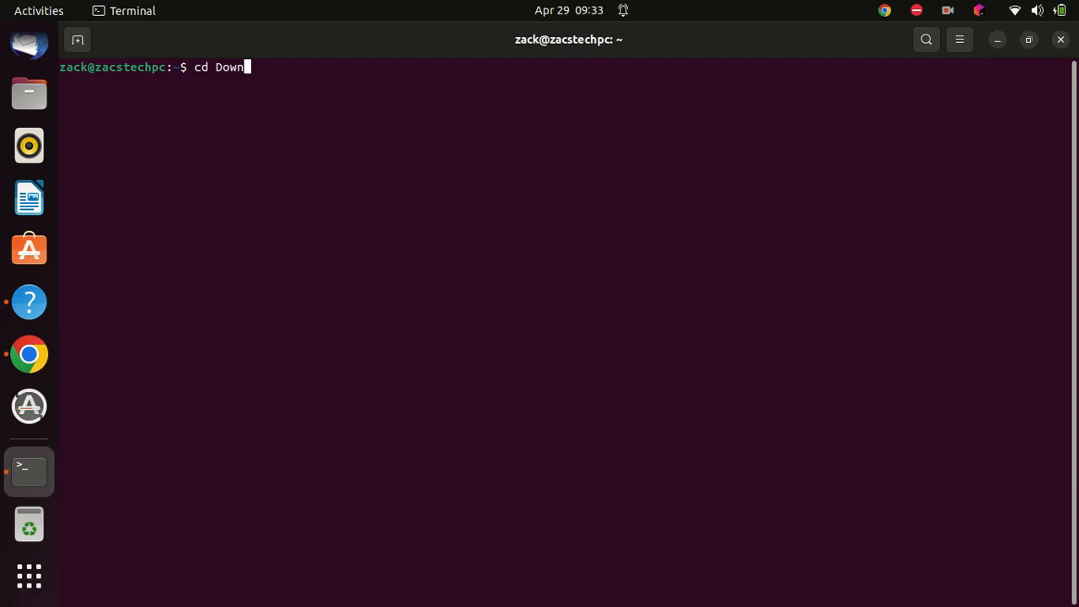
{"action": "type", "text": "load"}
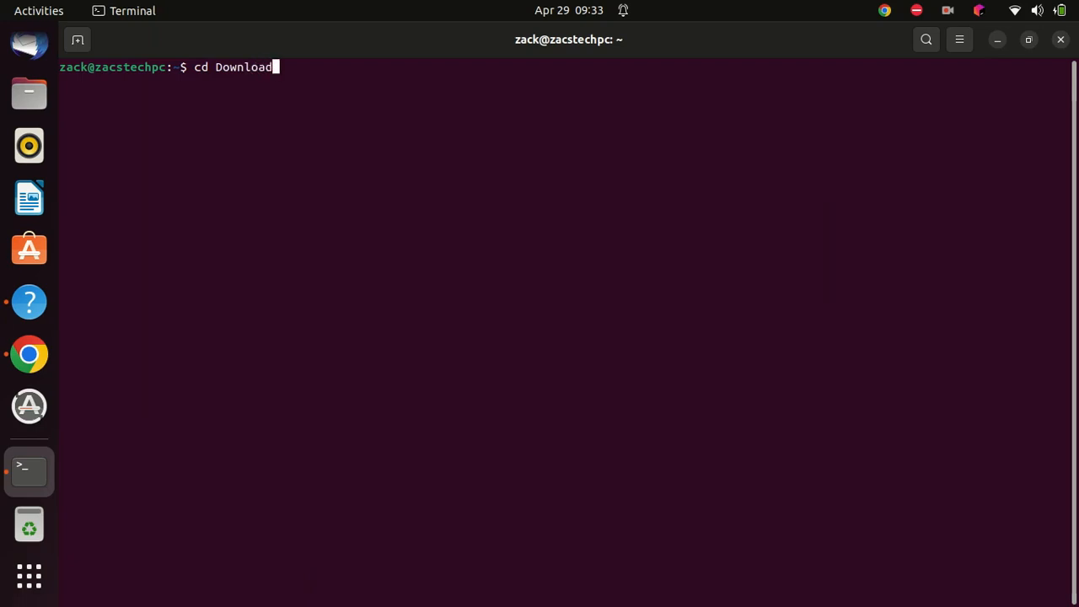
{"action": "key", "text": "Return"}
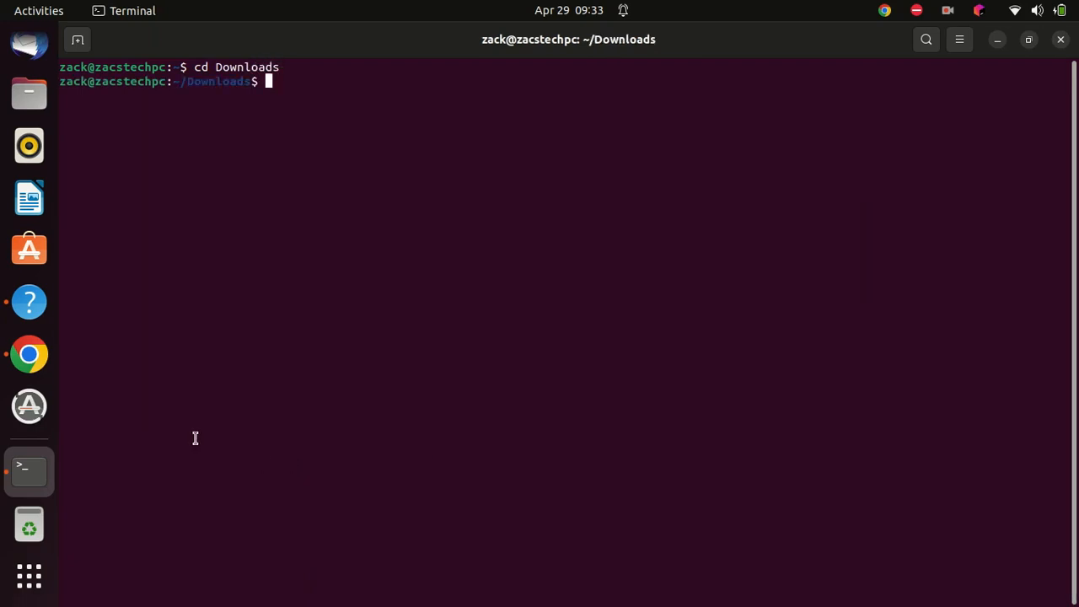
{"action": "type", "text": "sudo dpkg -i rstudio-2022.07.2-576-amd64.deb"}
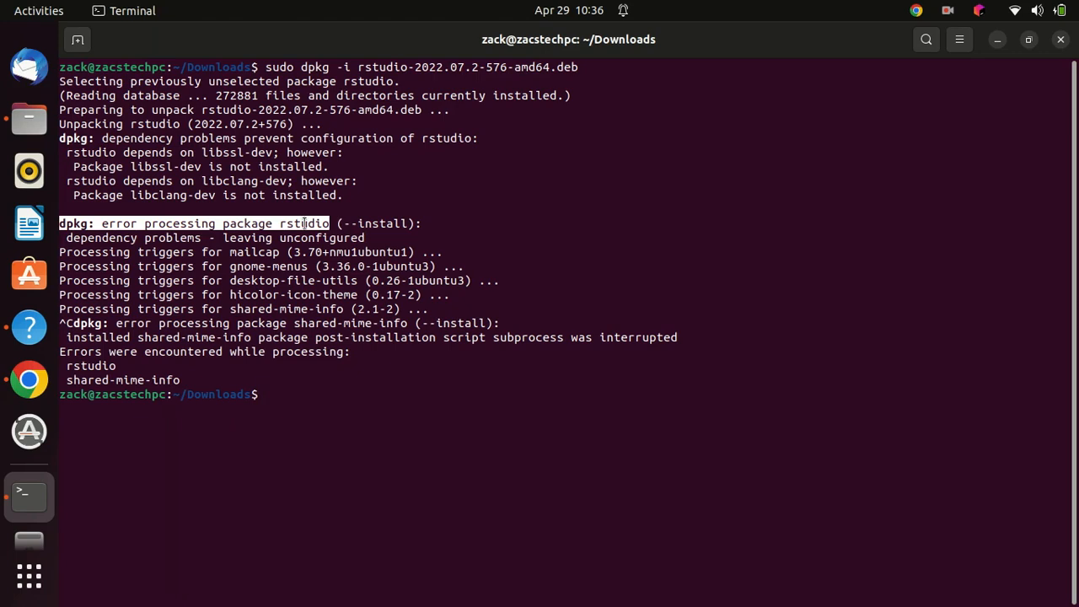
Run sudo apt --fix-broken install to add libclang-dev and finish setting up RStudio 2022.07.2
{"action": "type", "text": "apt --fix-broken install"}
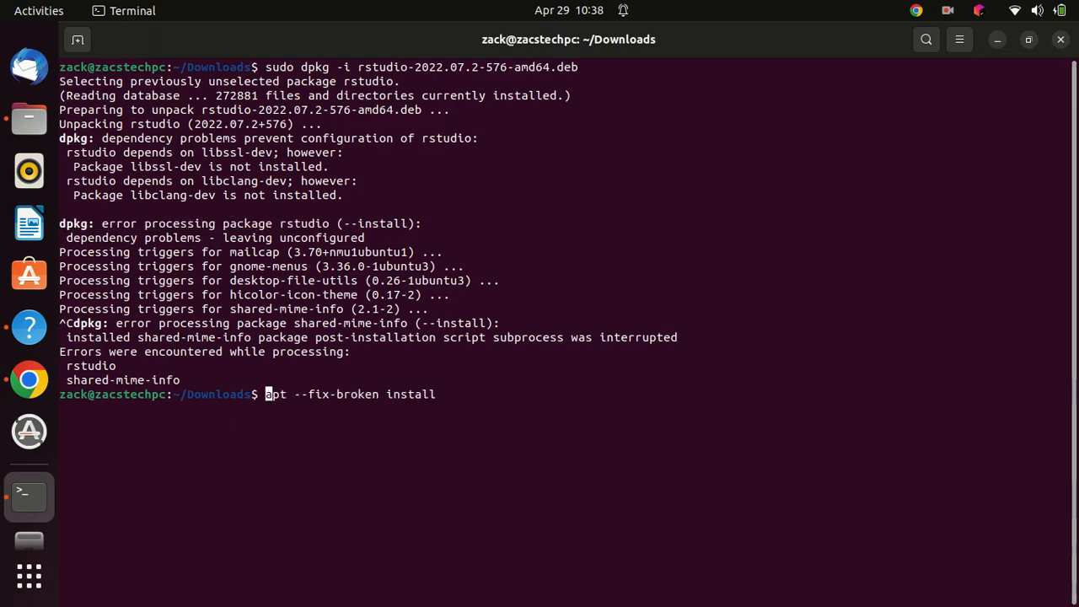
{"action": "type", "text": "sudo"}
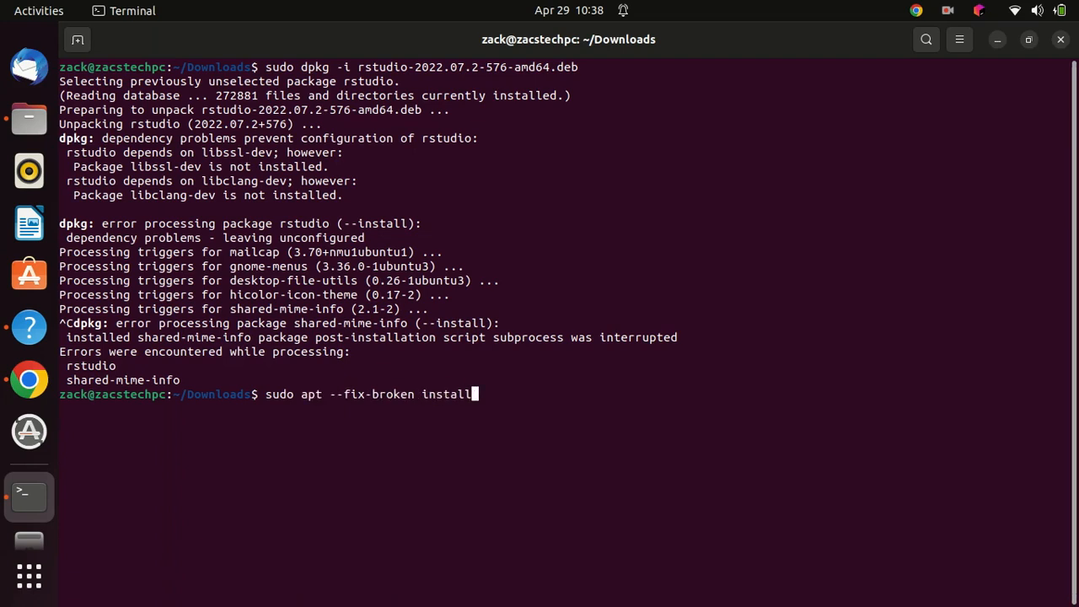
{"action": "key", "text": "Return"}
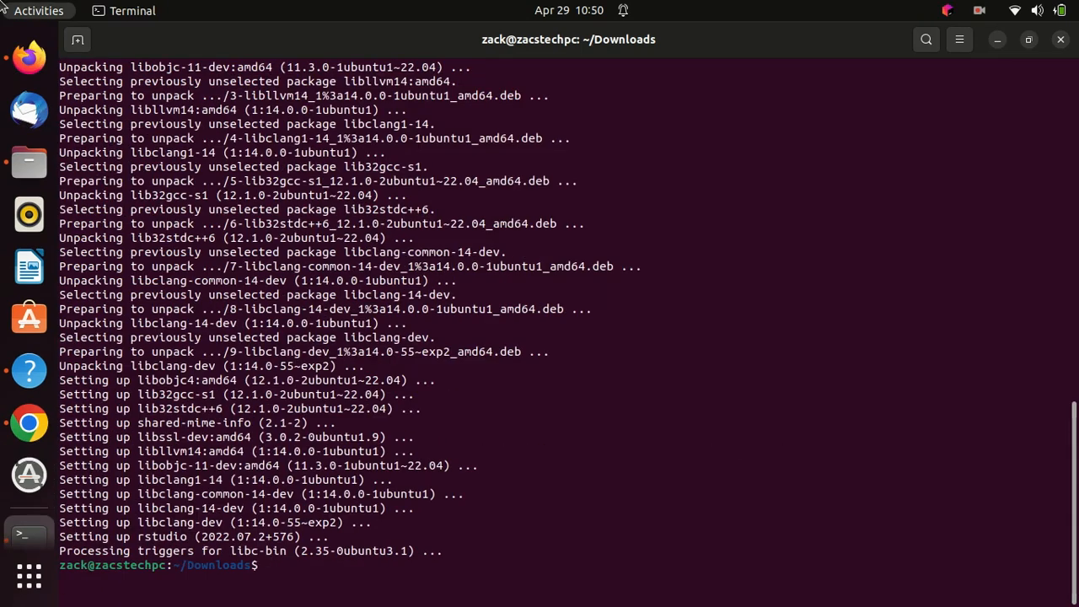
{"action": "type", "text": "cle"}
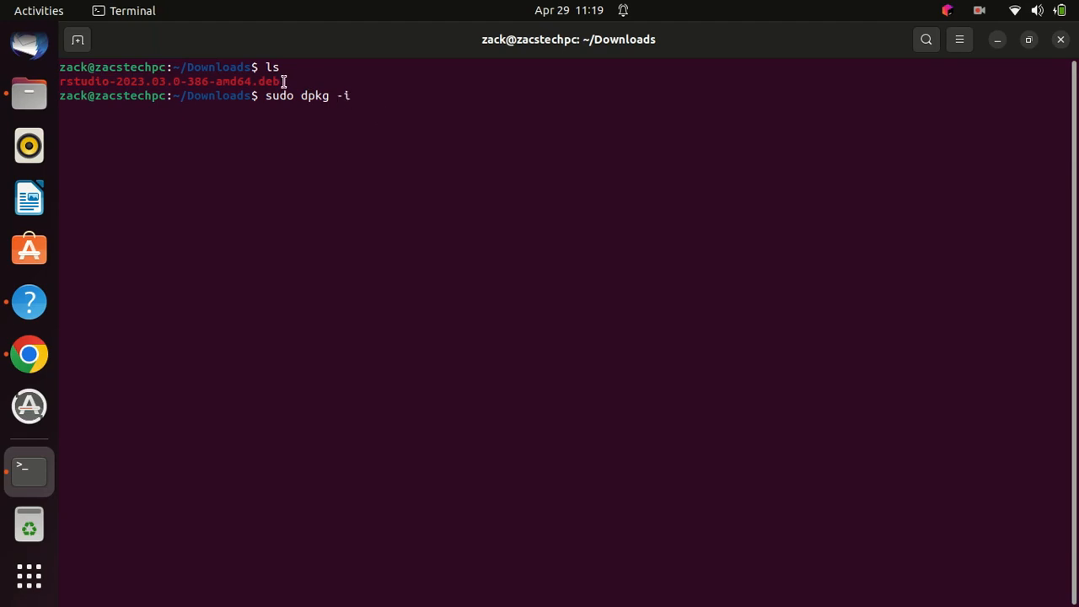
Install the RStudio 2023.03.0 .deb with sudo dpkg -i, supplying the sudo password
{"action": "double_click", "coordinate": [168, 81]}
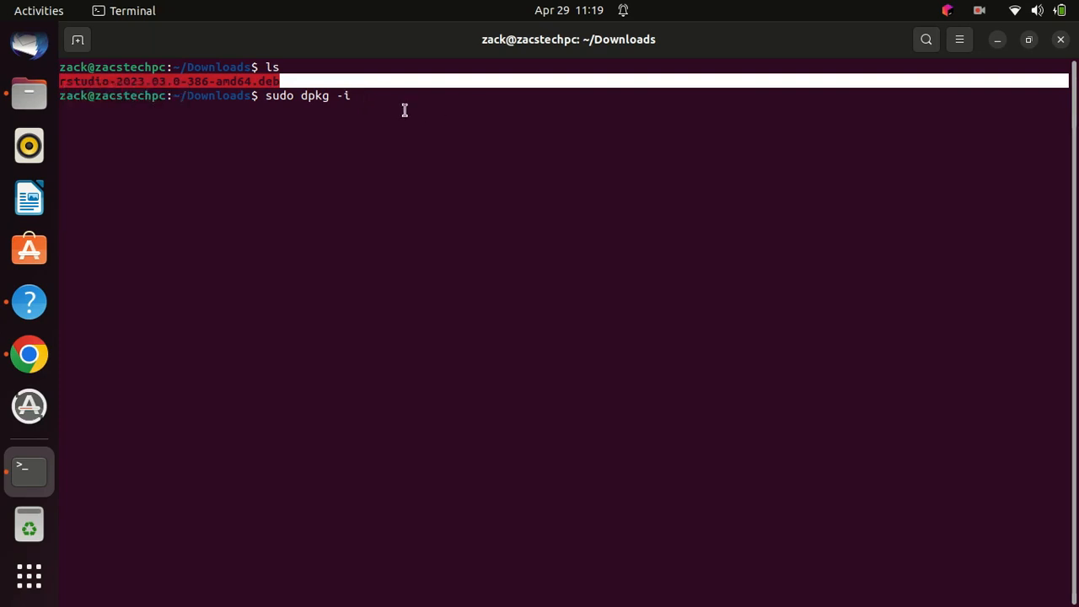
{"action": "right_click", "coordinate": [403, 110]}
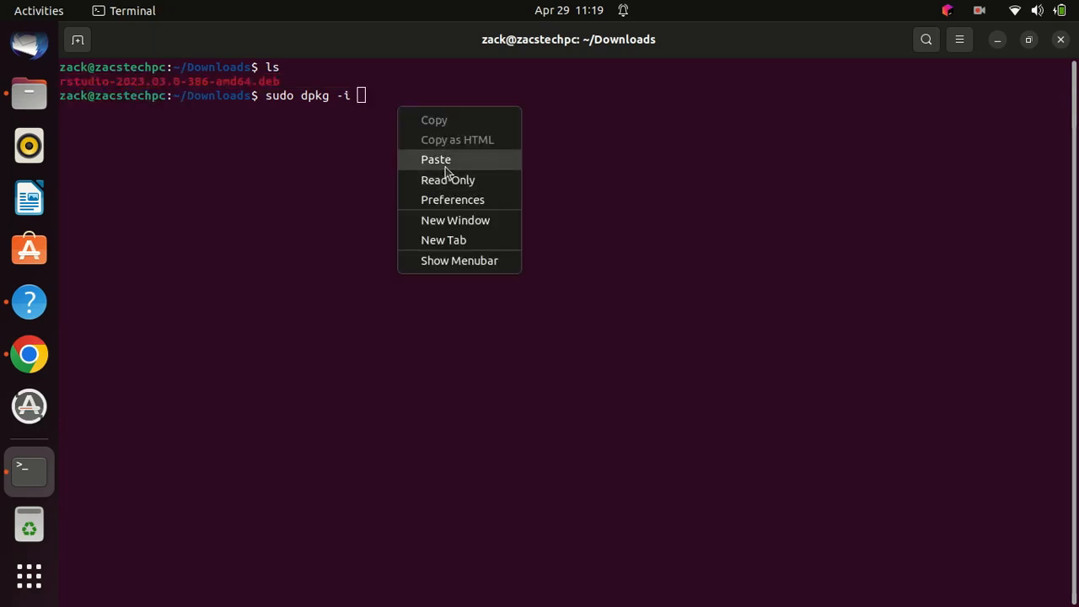
{"action": "left_click", "coordinate": [435, 158]}
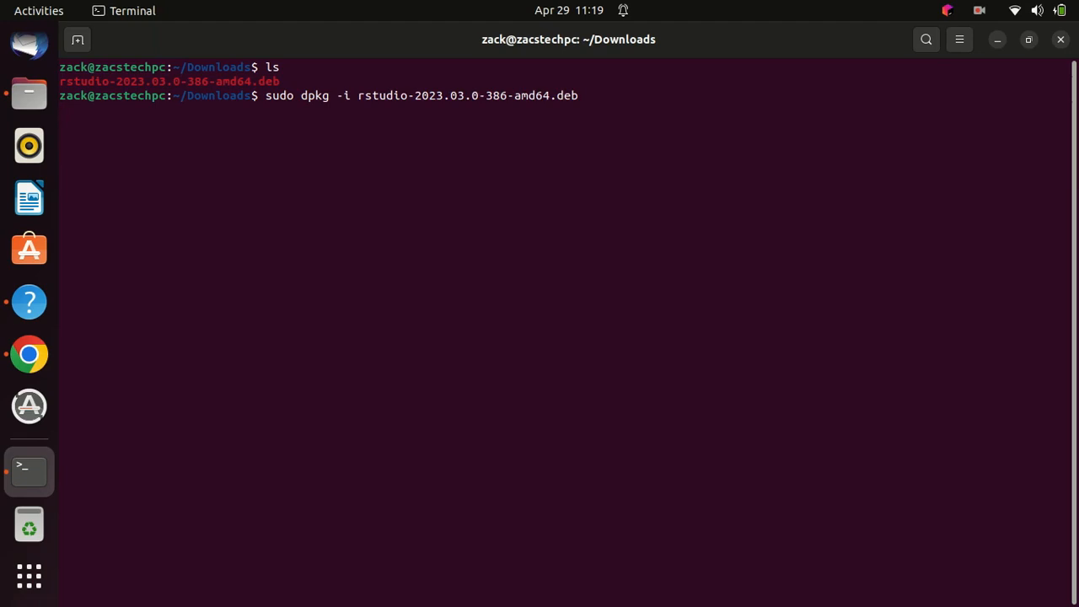
{"action": "key", "text": "Return"}
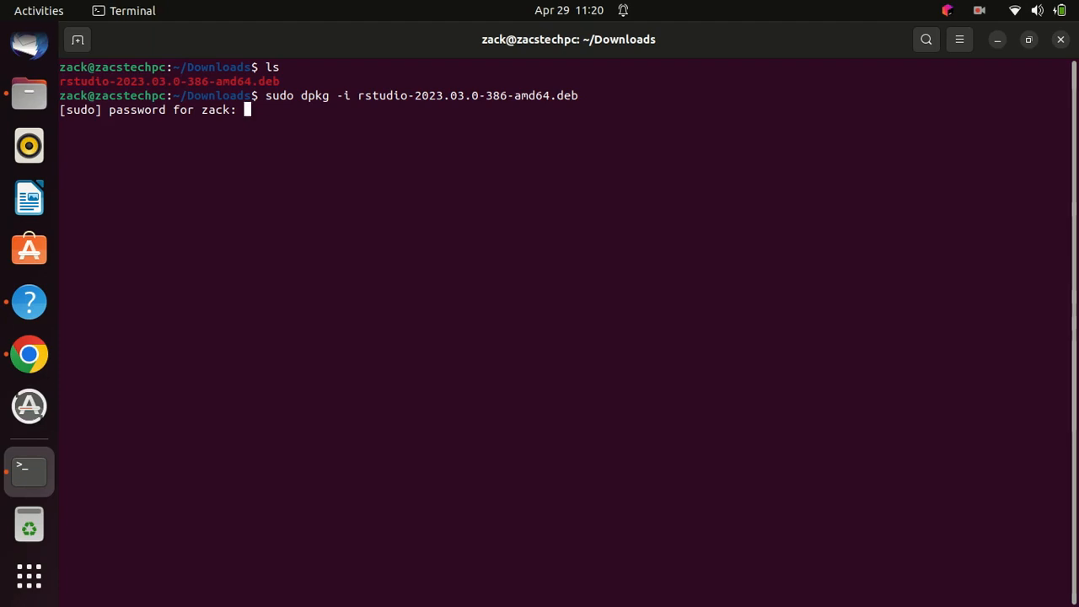
{"action": "key", "text": "Return"}
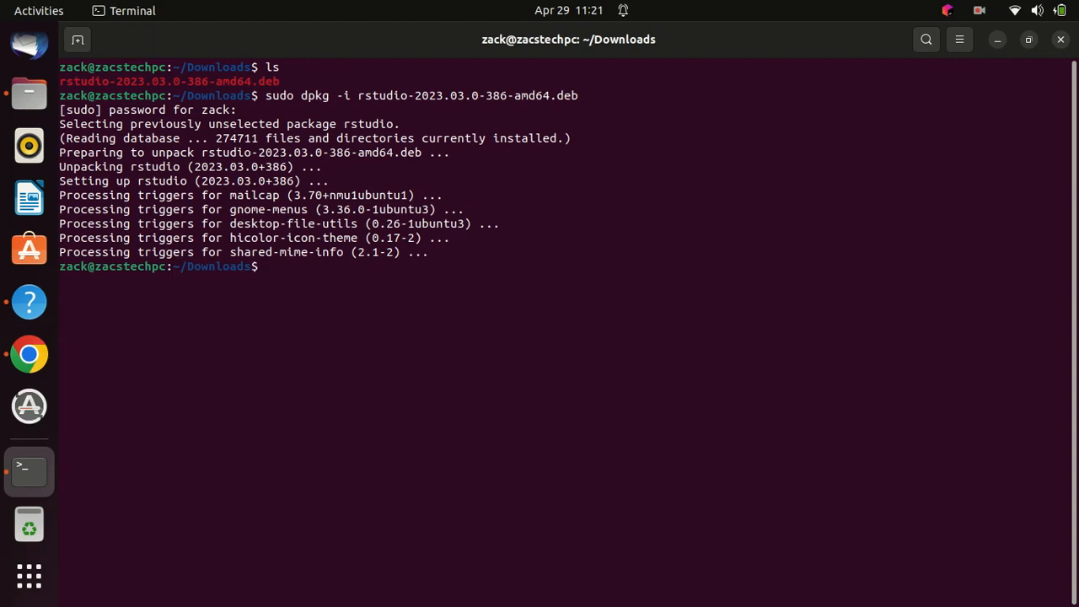
Launch rstudio from the shell and dismiss the 'R Not Installed' warning
{"action": "type", "text": "rst"}
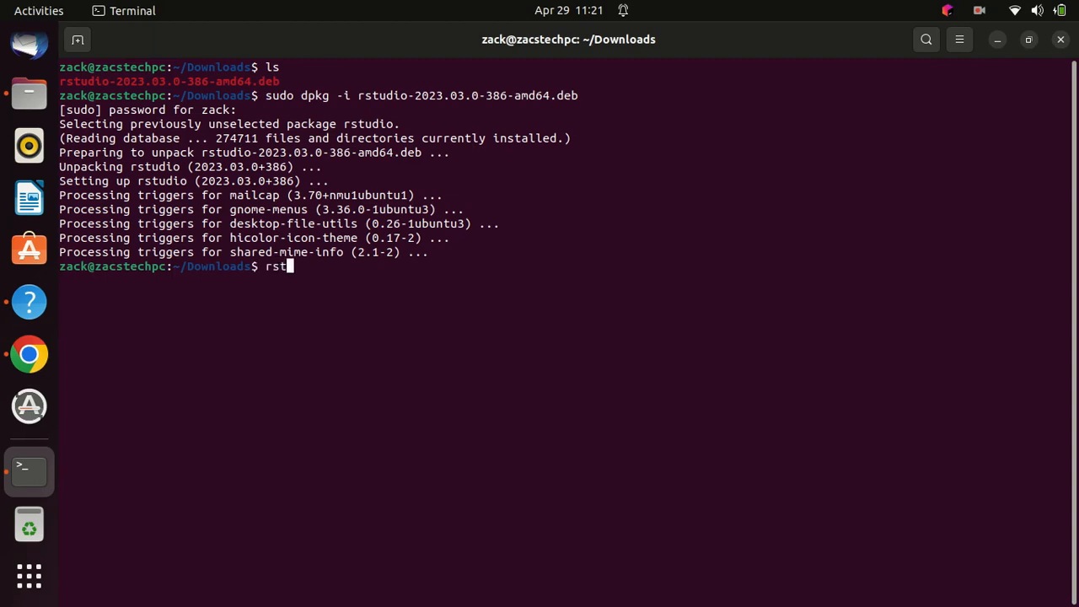
{"action": "type", "text": "udio"}
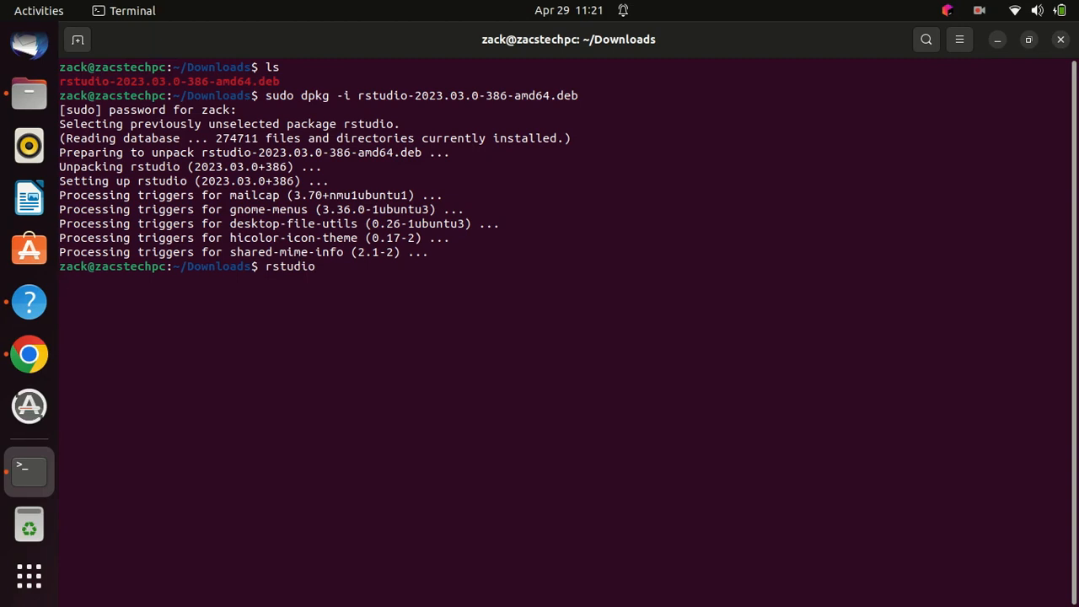
{"action": "key", "text": "Return"}
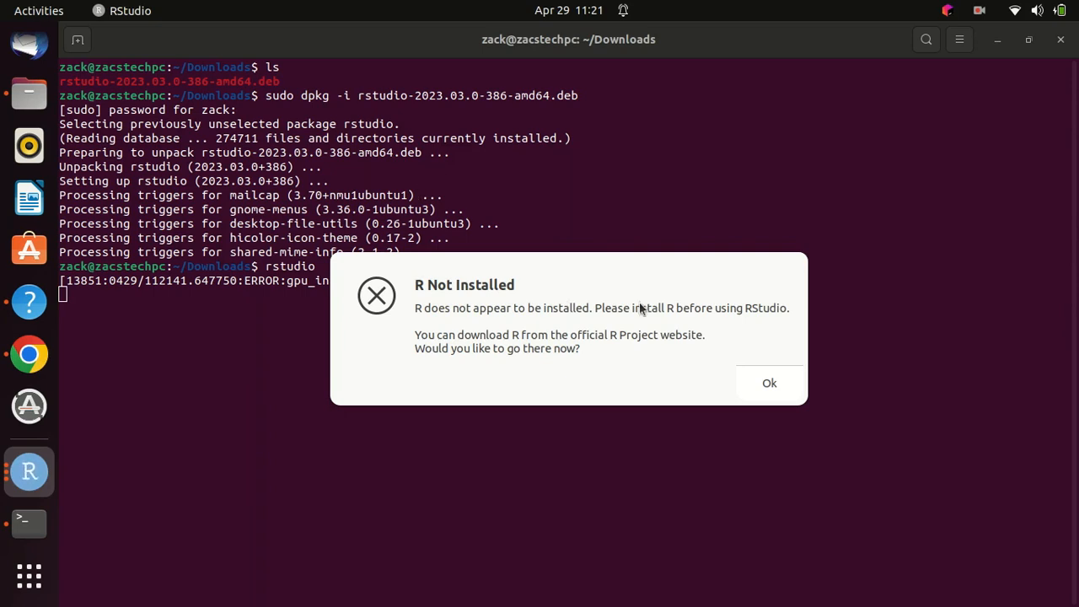
{"action": "mouse_move", "coordinate": [843, 276]}
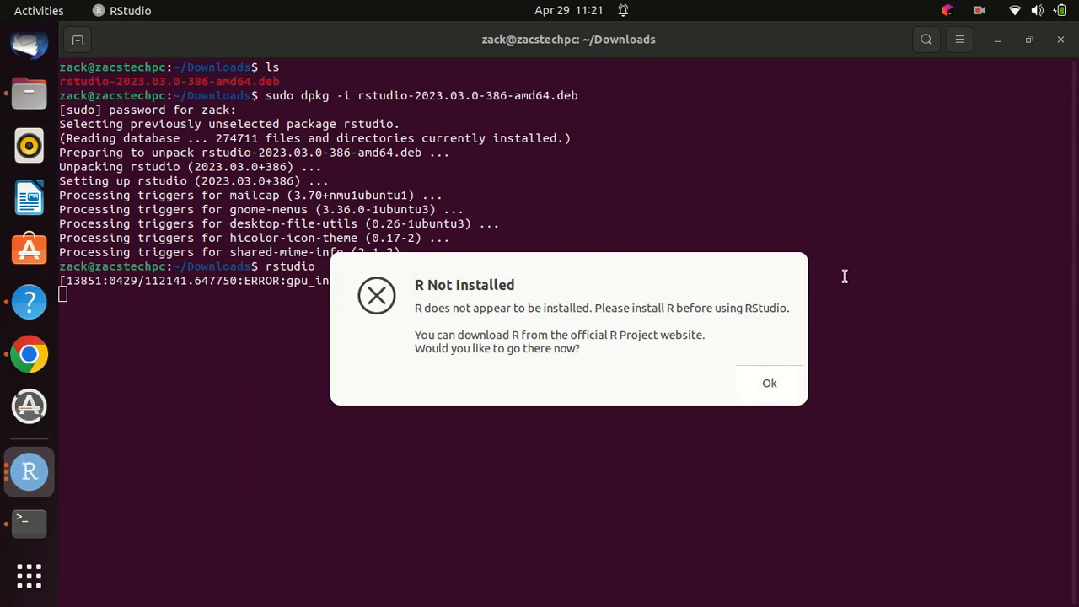
{"action": "left_click", "coordinate": [769, 382]}
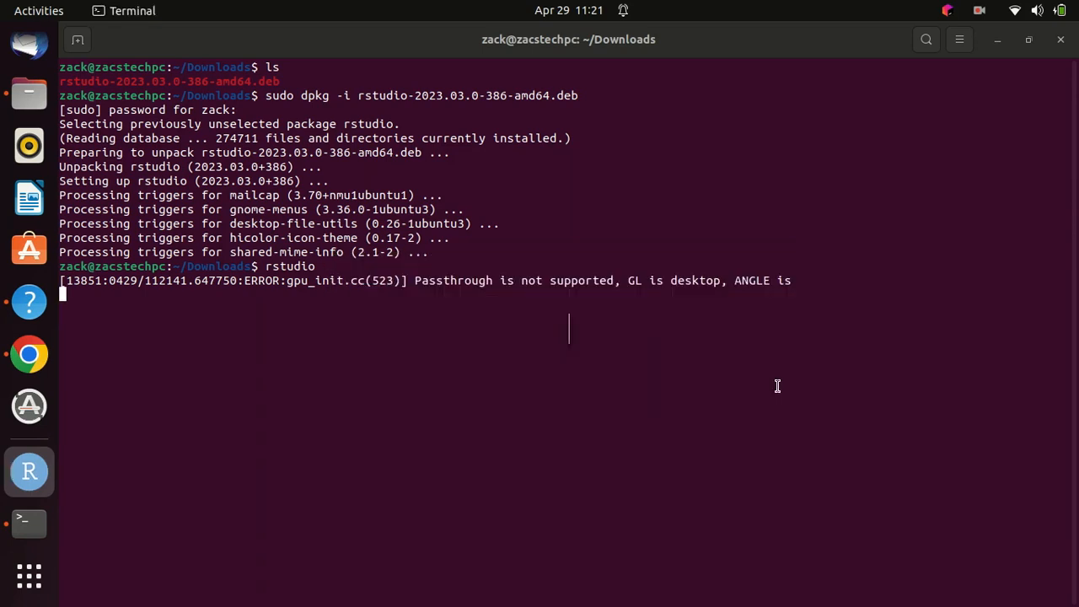
Add the CRAN jammy-cran40 repository with sudo add-apt-repository, then clear the shell
{"action": "right_click", "coordinate": [232, 150]}
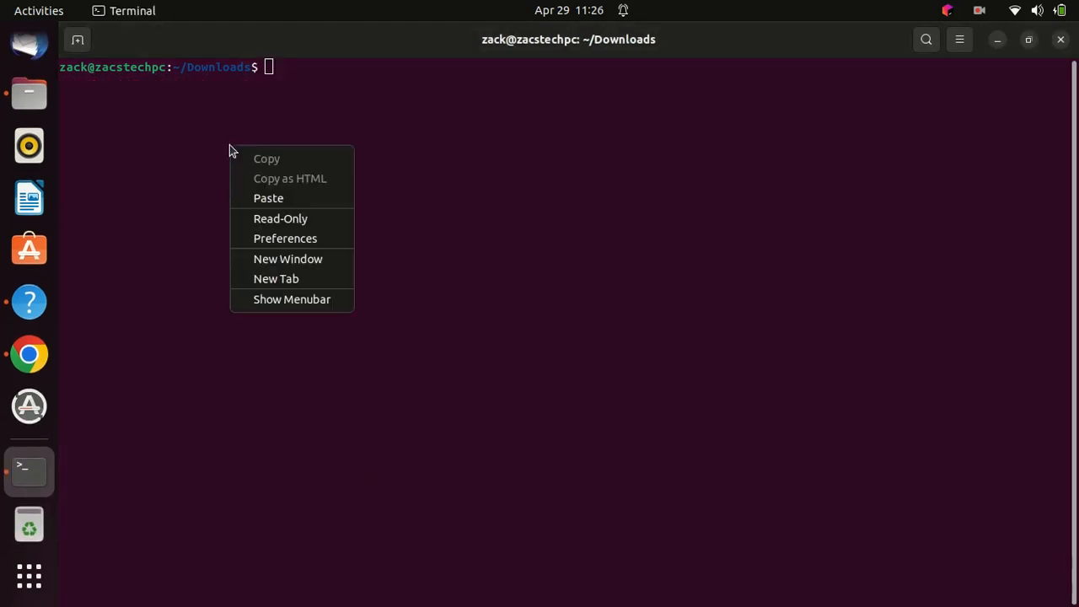
{"action": "left_click", "coordinate": [268, 198]}
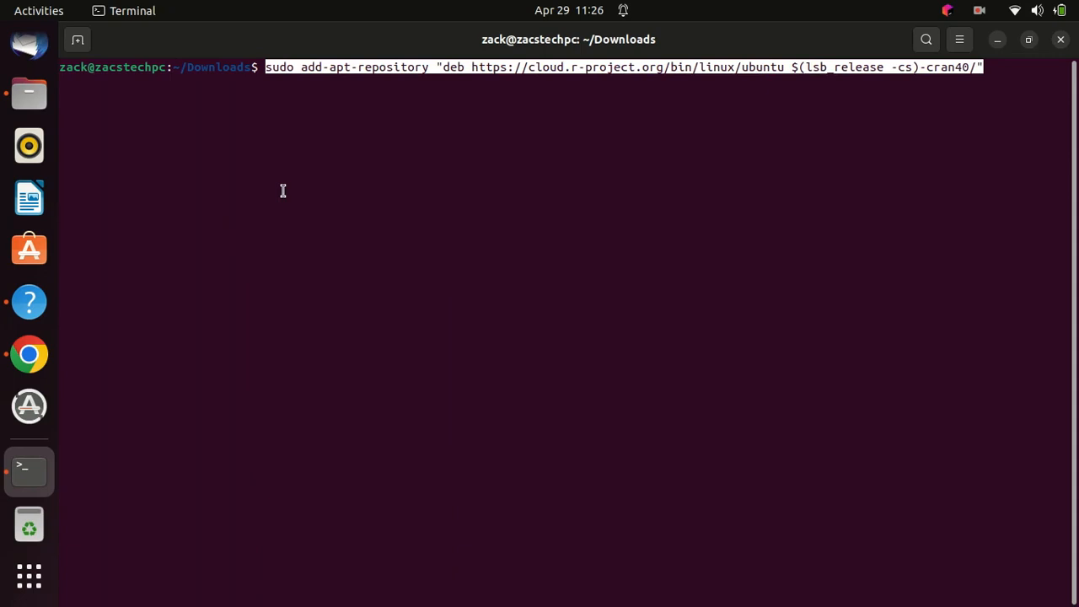
{"action": "key", "text": "Return"}
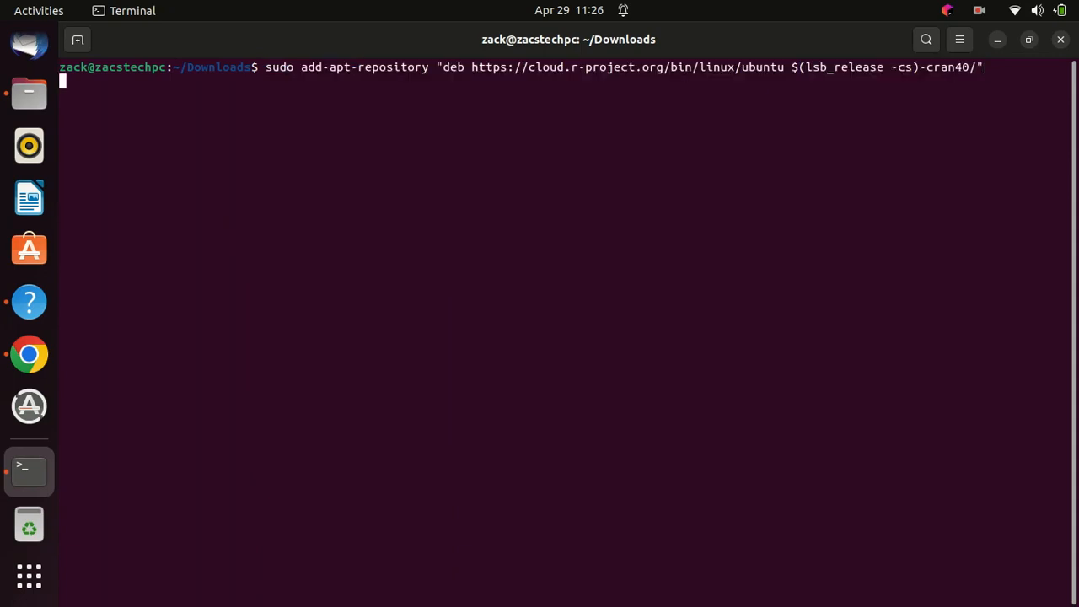
{"action": "key", "text": "Return"}
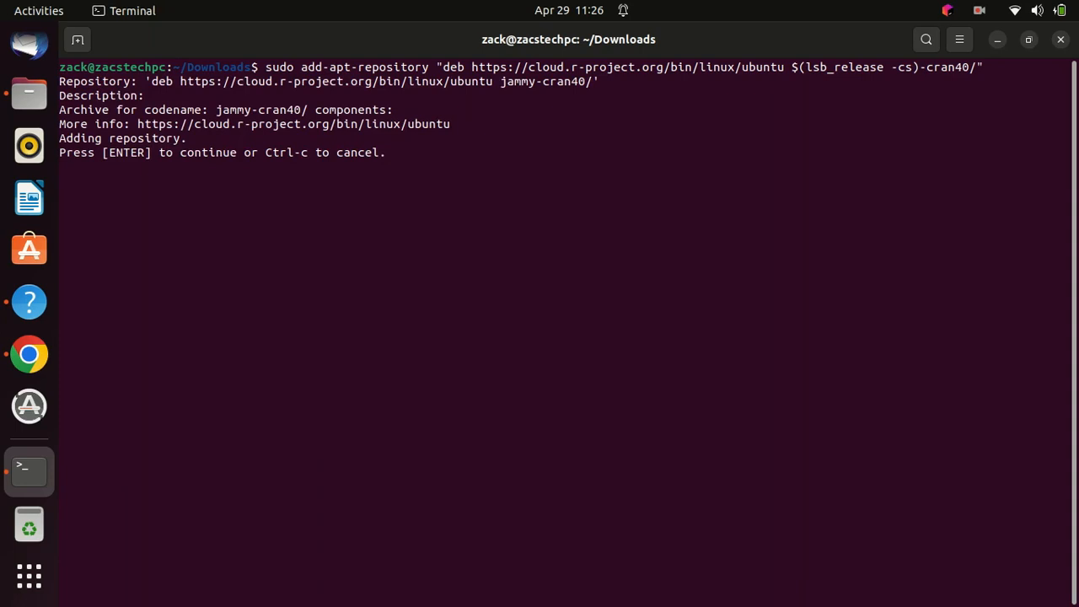
{"action": "key", "text": "Return"}
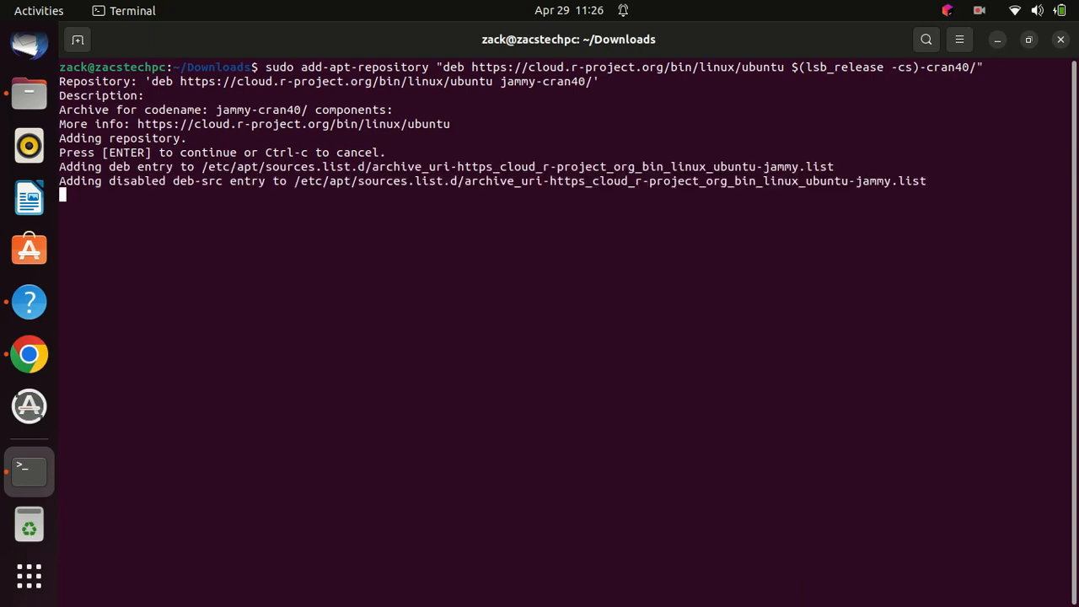
{"action": "key", "text": "Return"}
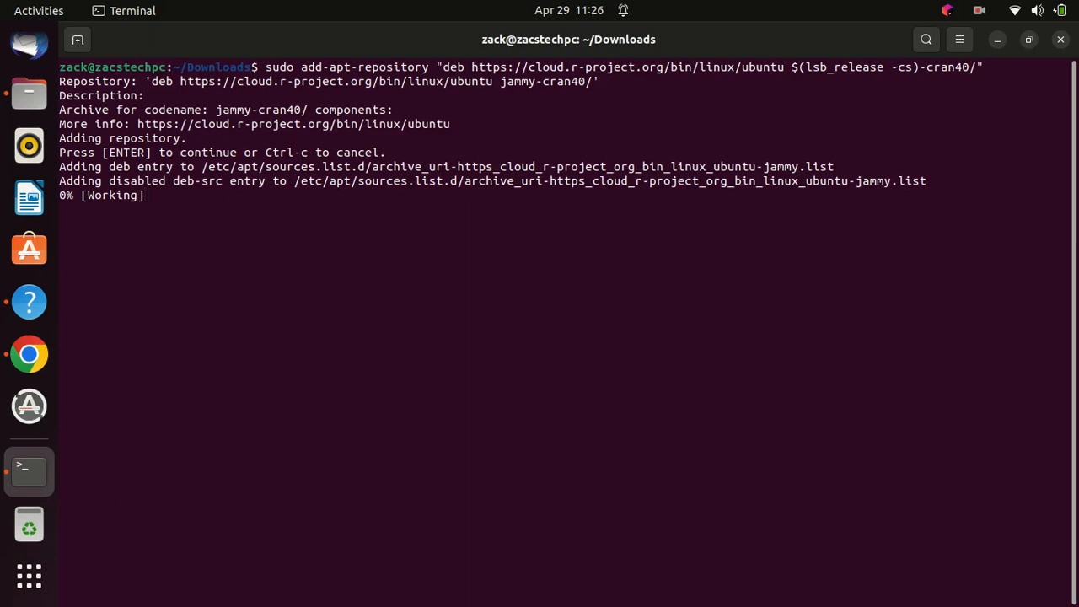
{"action": "type", "text": "cl"}
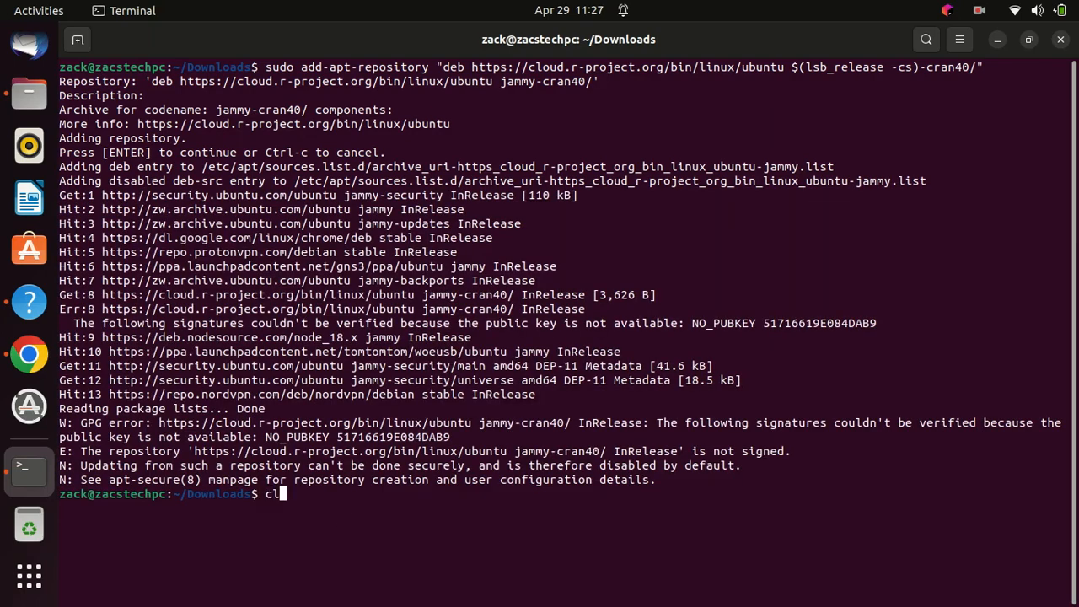
{"action": "key", "text": "Return"}
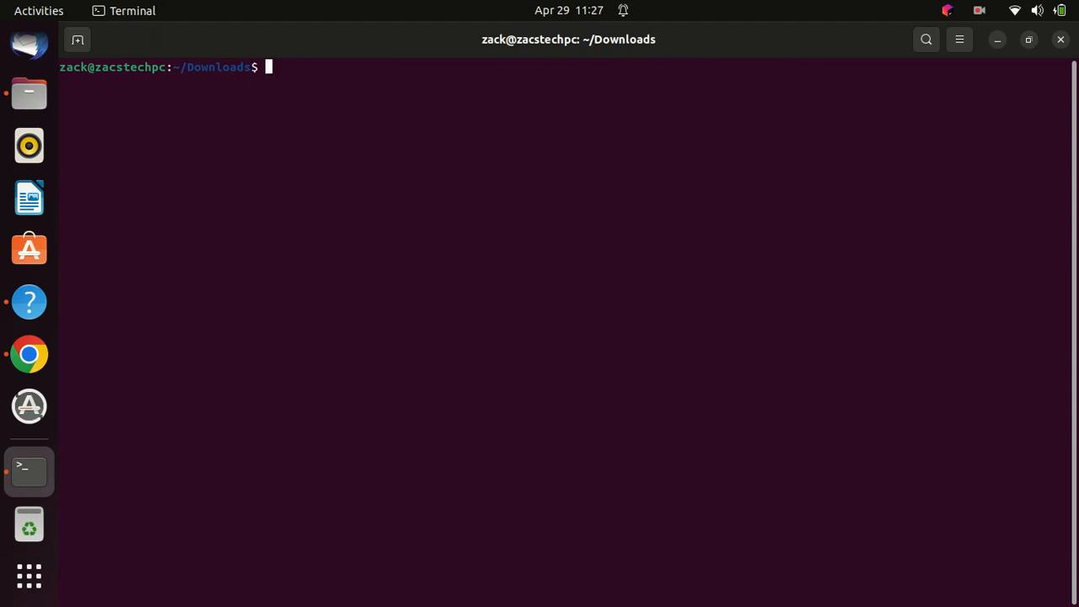
Fetch marutter_pubkey.asc into apt's trusted keys as cran_ubuntu_key.asc via wget and sudo tee
{"action": "right_click", "coordinate": [354, 194]}
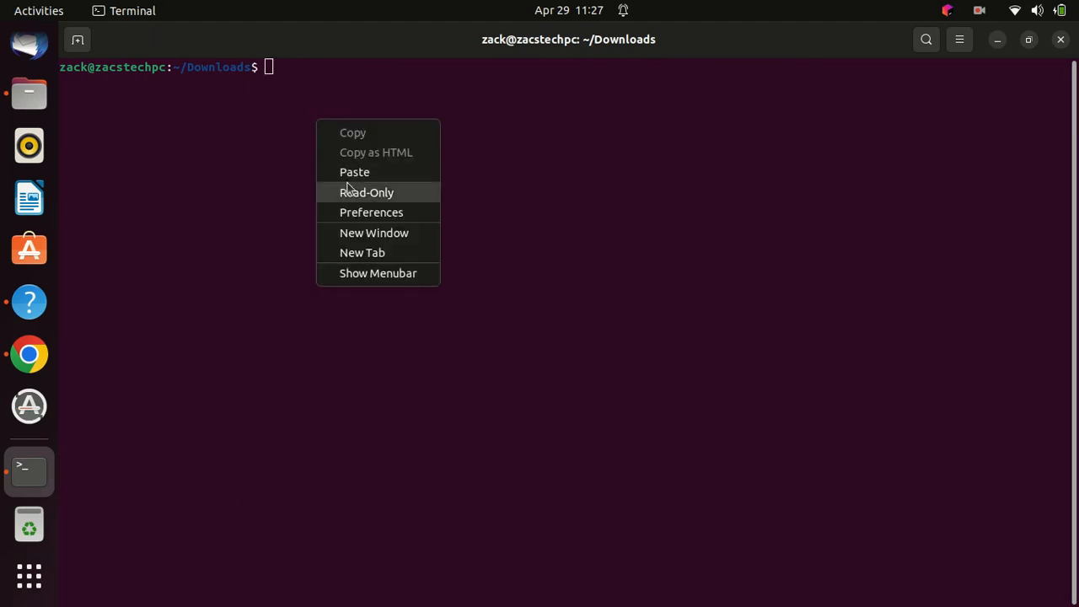
{"action": "left_click", "coordinate": [354, 172]}
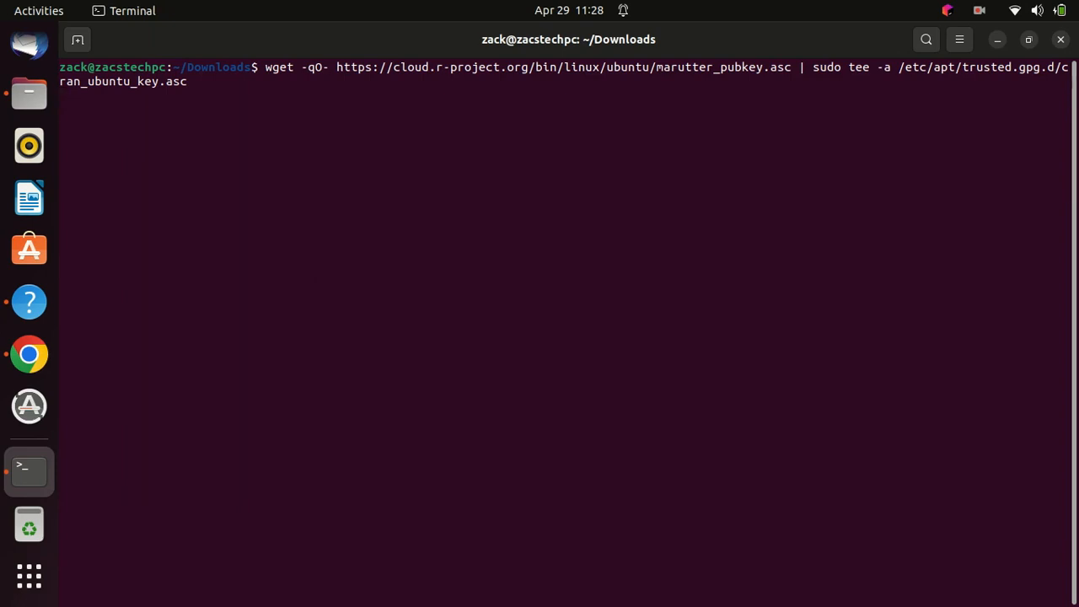
{"action": "key", "text": "Return"}
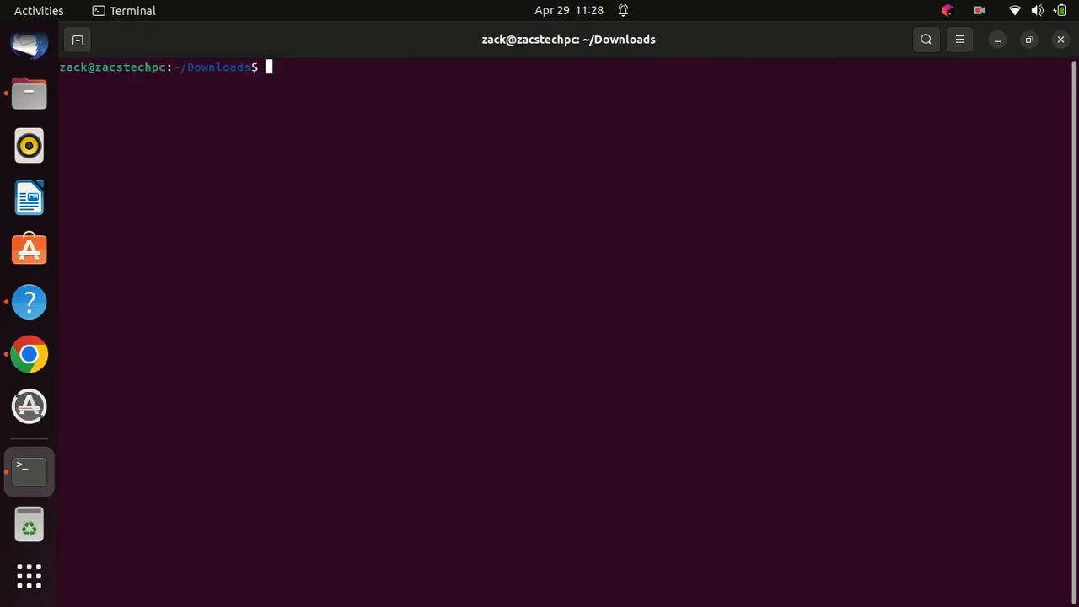
Run sudo apt update so the CRAN repository fetches cleanly, reporting 4 upgradable packages
{"action": "type", "text": "sudo a"}
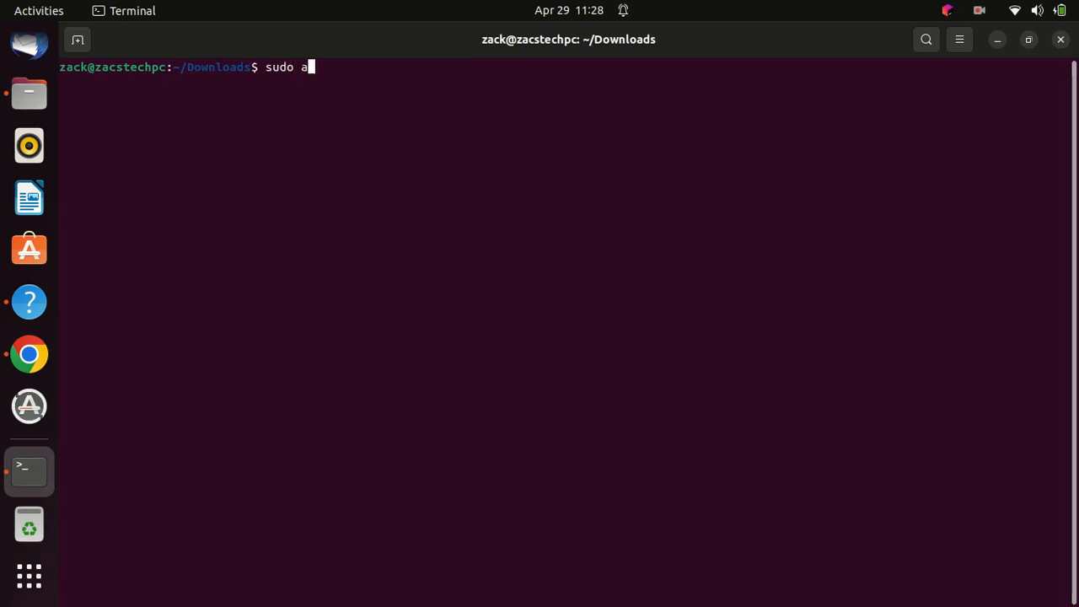
{"action": "type", "text": "pt upd"}
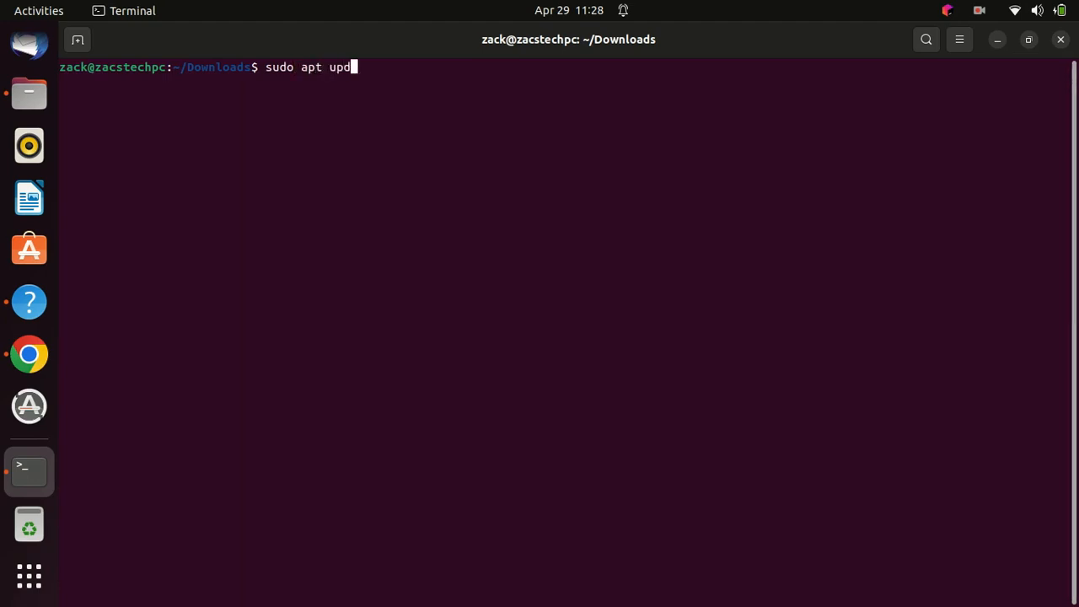
{"action": "key", "text": "Return"}
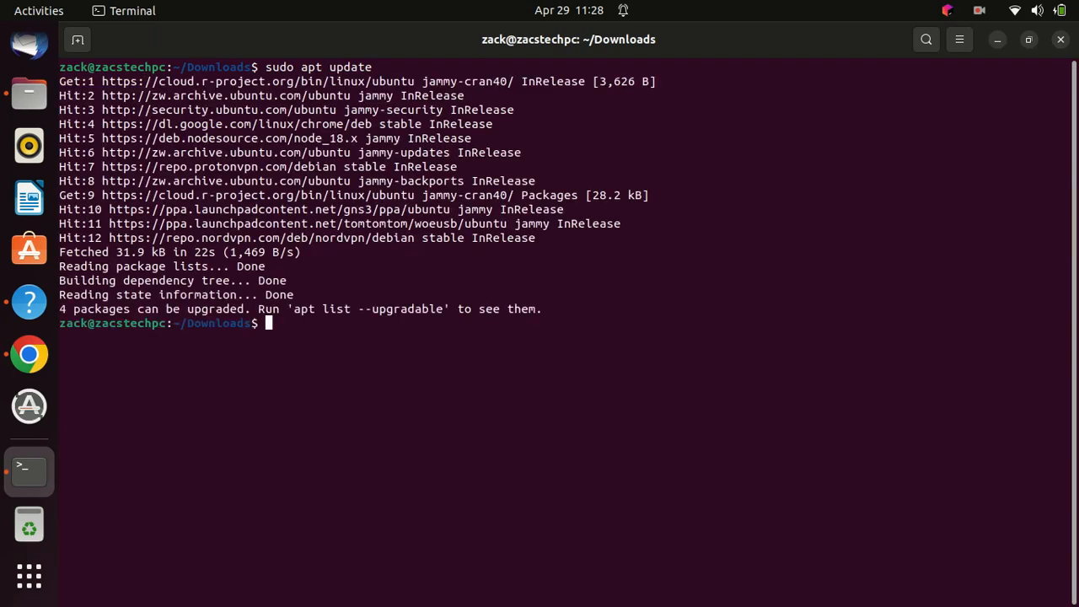
{"action": "type", "text": "clear"}
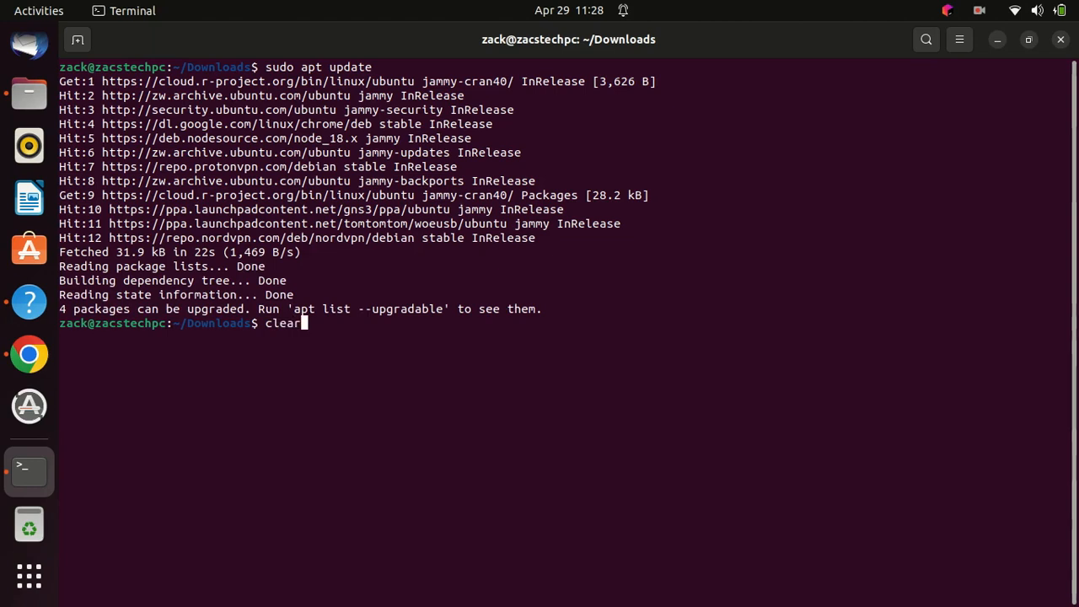
Install r-base 4.3.0 and its 47 new packages with sudo apt install r-base, confirming with y
{"action": "right_click", "coordinate": [303, 111]}
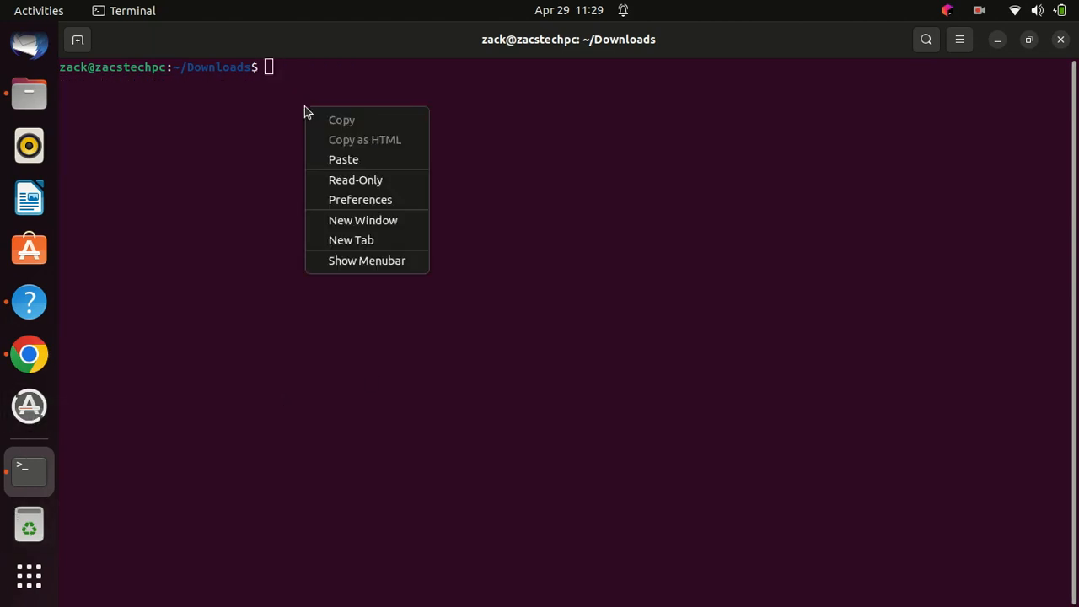
{"action": "left_click", "coordinate": [344, 159]}
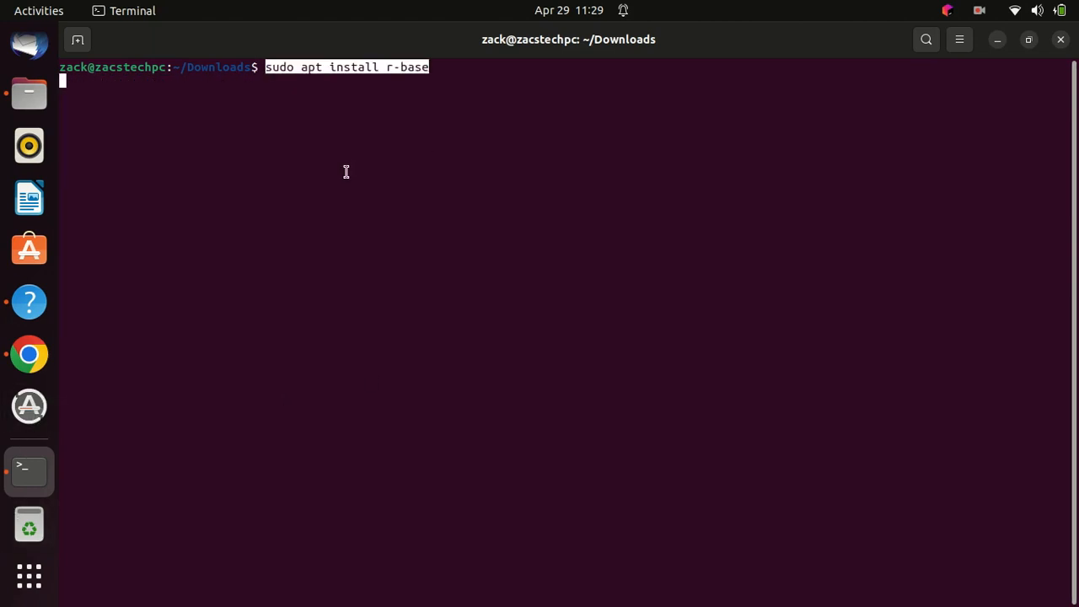
{"action": "key", "text": "Return"}
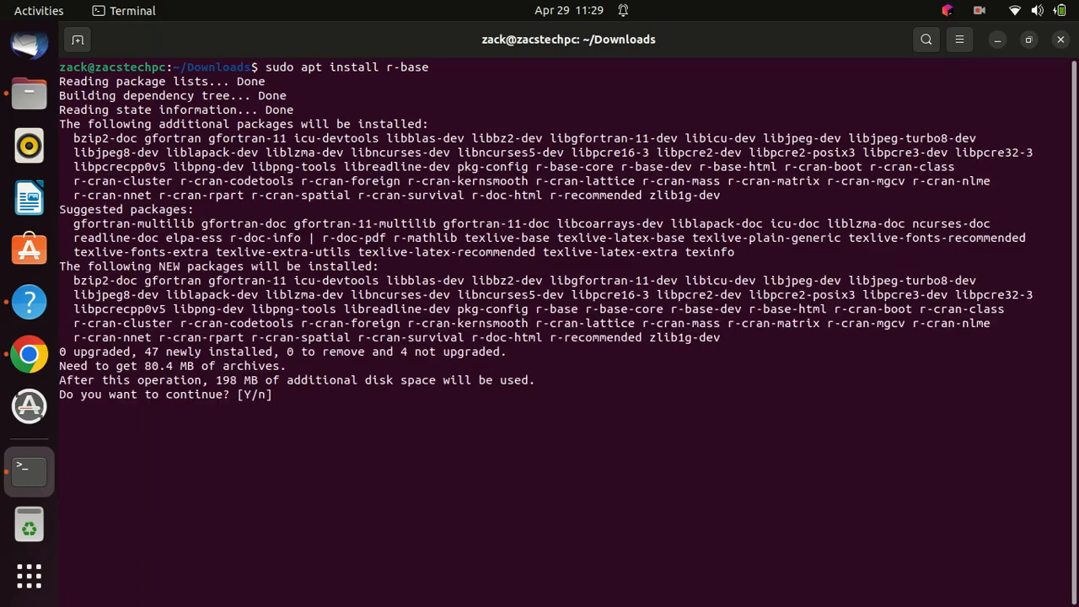
{"action": "type", "text": "y"}
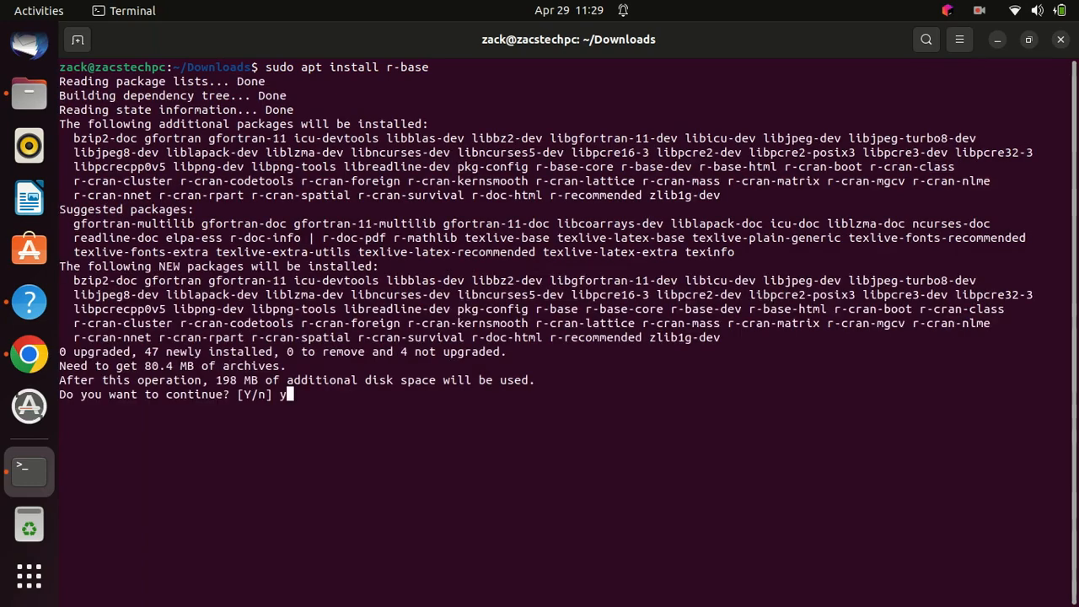
{"action": "key", "text": "Return"}
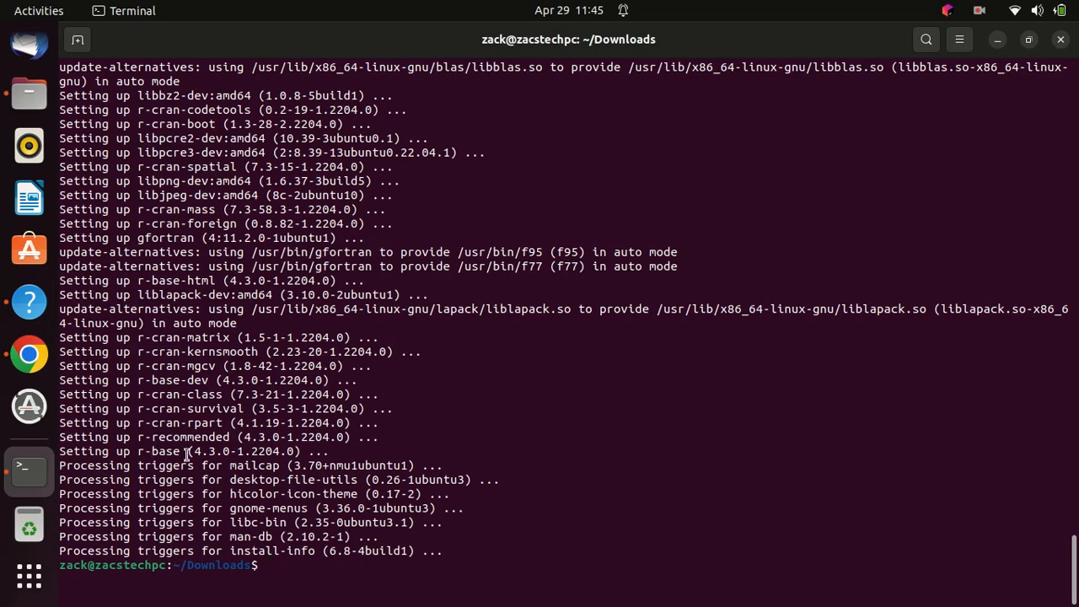
{"action": "type", "text": "clear"}
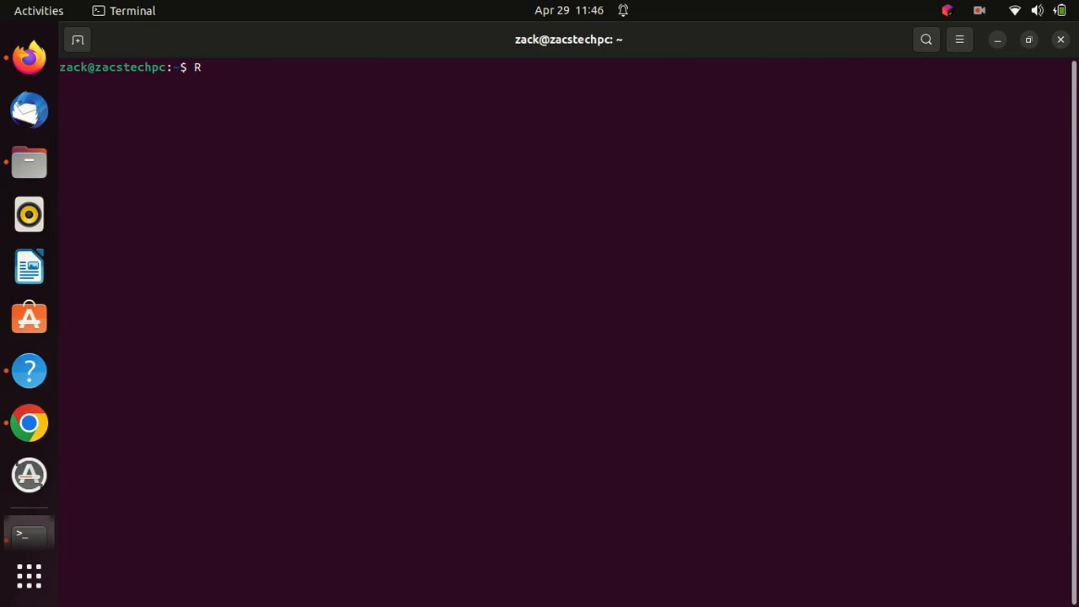
Confirm R 4.3.0 (2023-04-21) is installed with R --version
{"action": "type", "text": "--ver"}
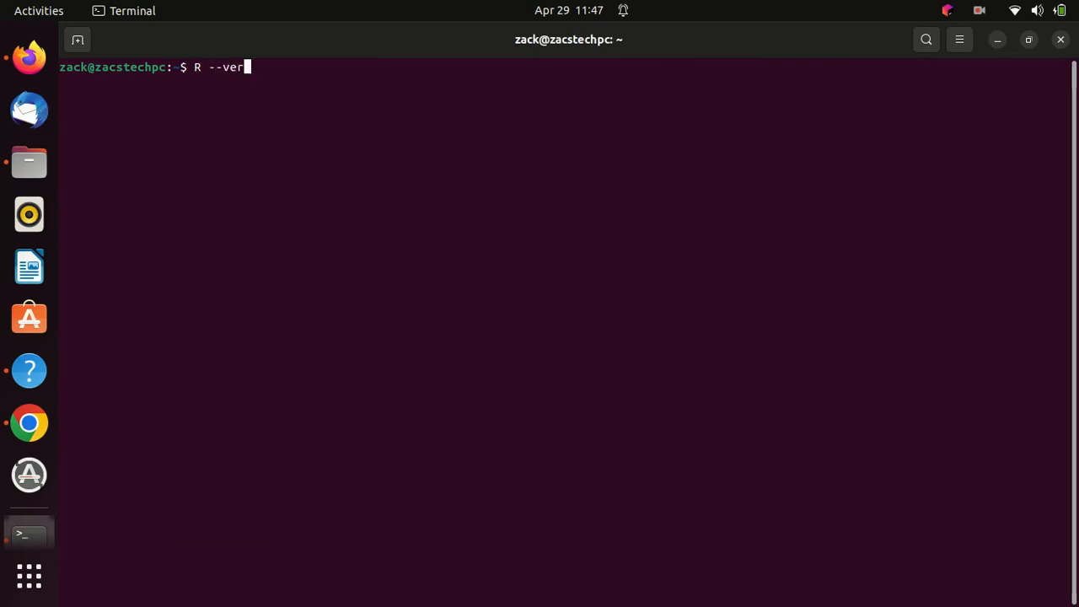
{"action": "key", "text": "Return"}
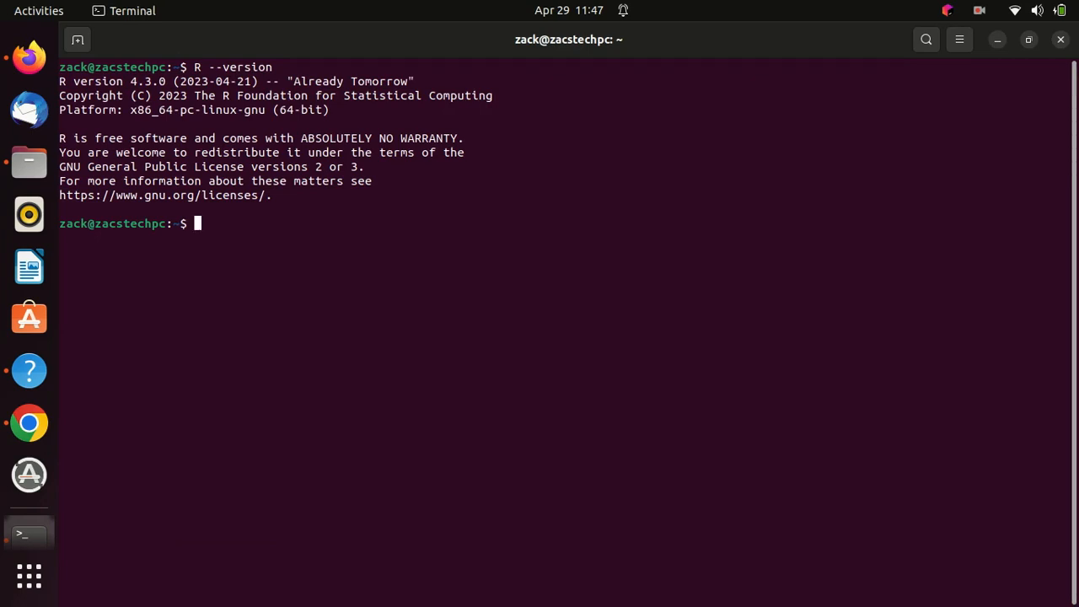
{"action": "type", "text": "c"}
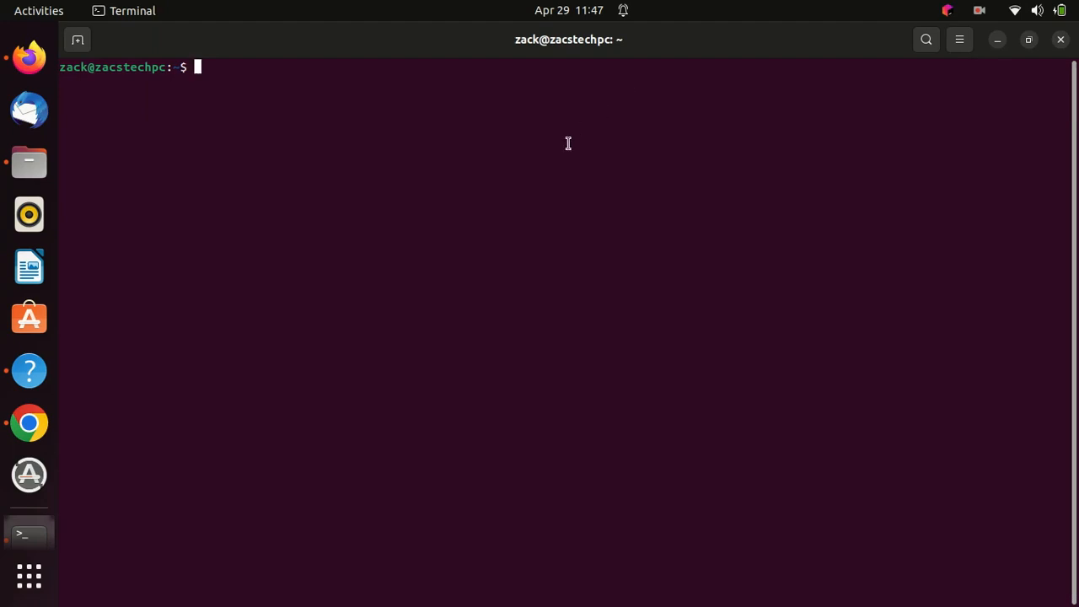
Launch RStudio from the shell and close it, leaving a GPU passthrough error line
{"action": "type", "text": "r"}
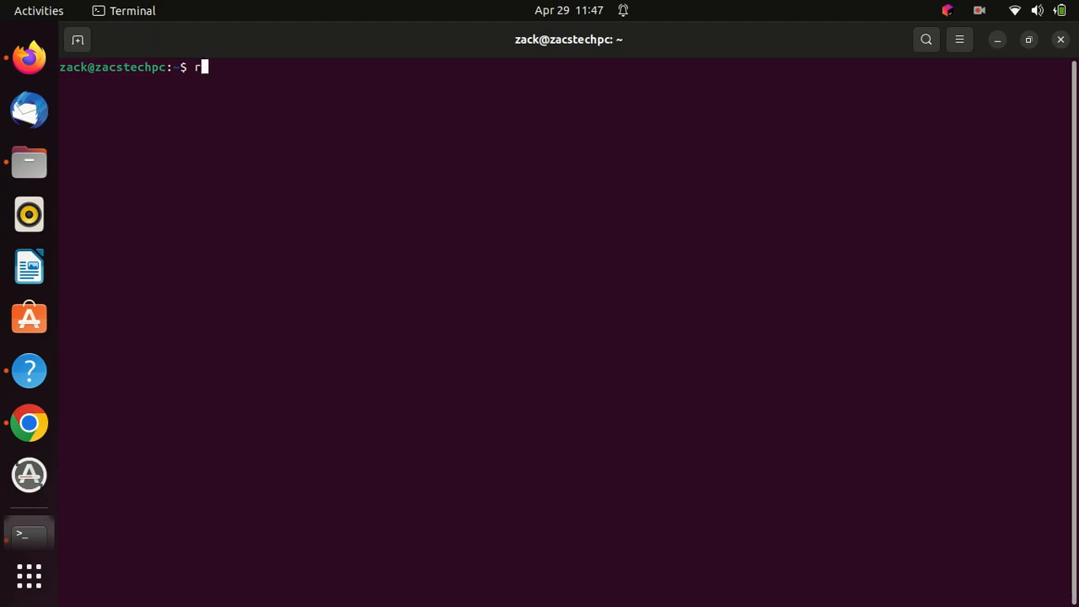
{"action": "type", "text": "studio"}
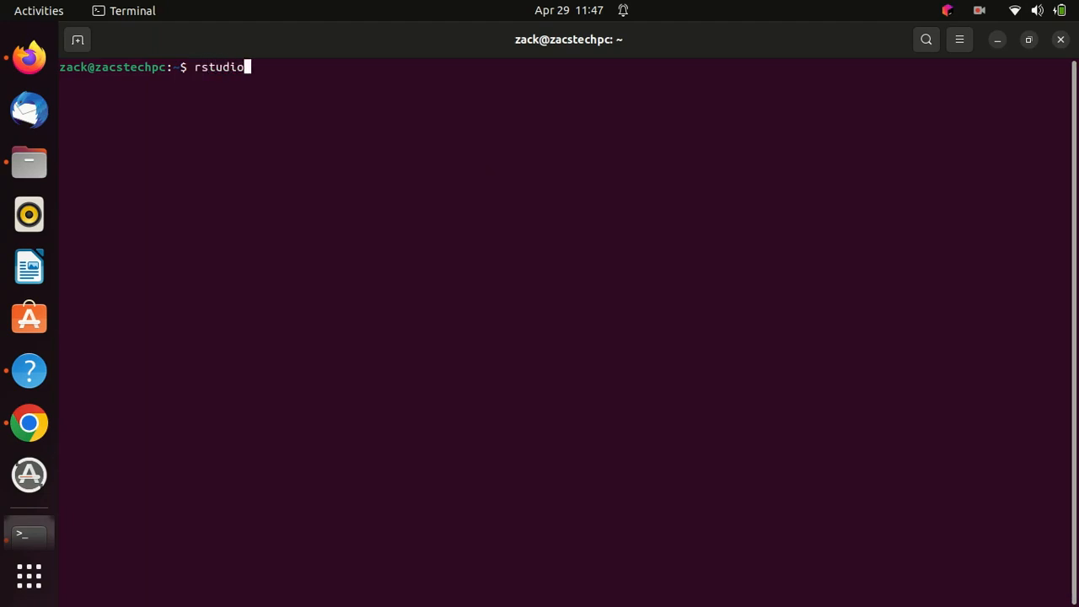
{"action": "key", "text": "Return"}
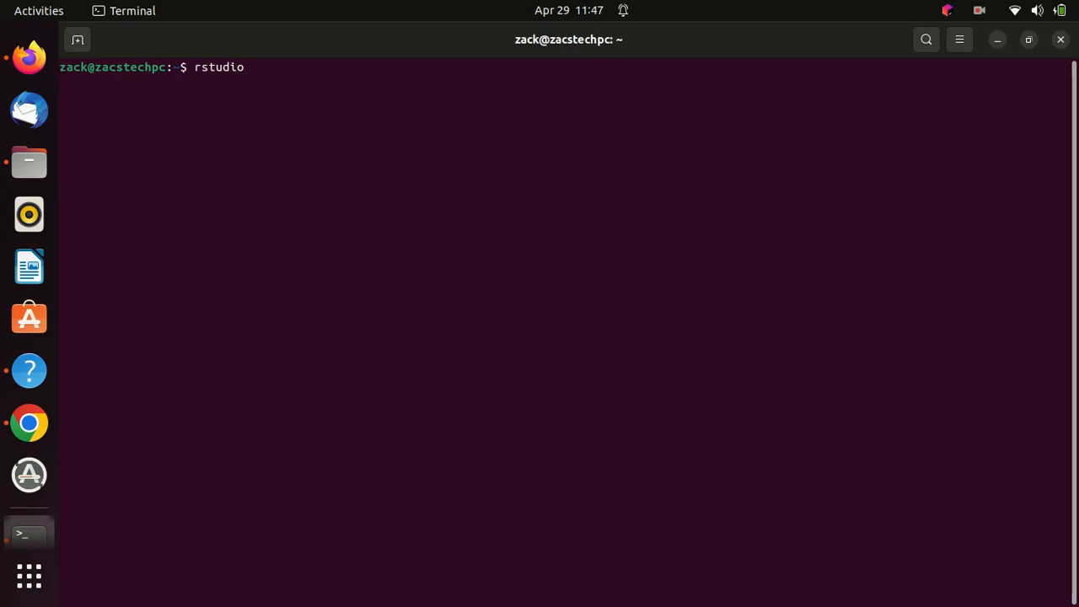
{"action": "key", "text": "Return"}
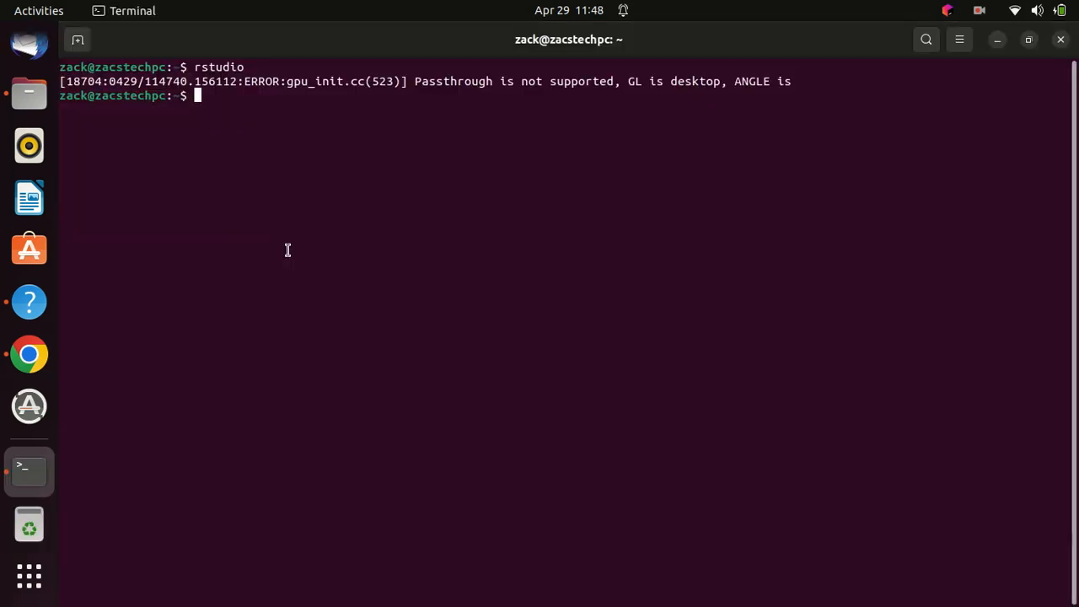
Enter sudo apt remove rstudio r-base -y at the prompt
{"action": "type", "text": "sudo apt remove  rstudio r-base -y"}
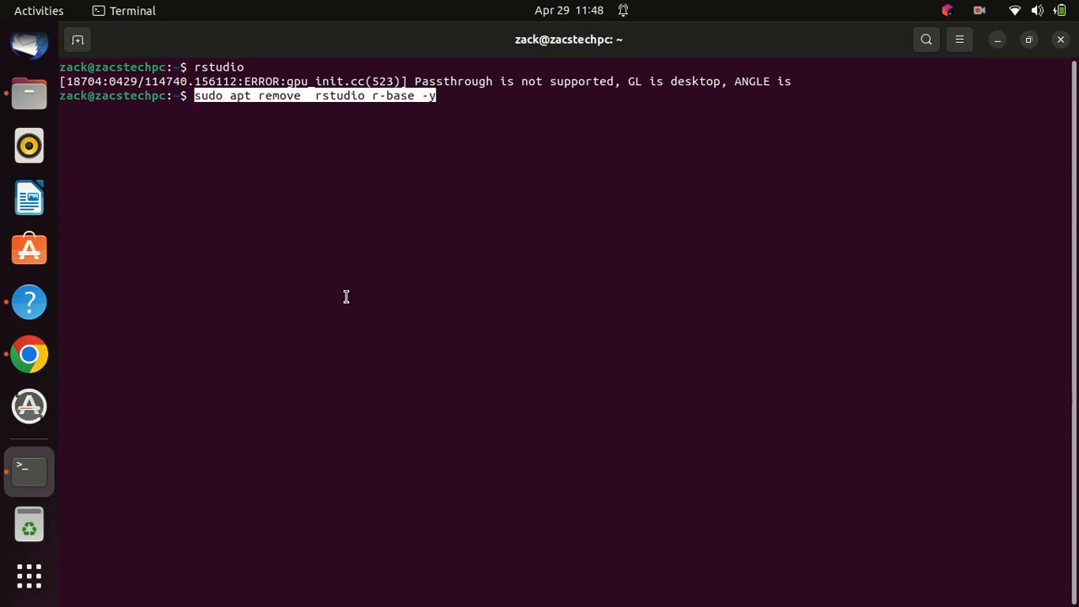
Run the removal with the sudo password, freeing 706 MB, then stage sudo apt auto-remove -y
{"action": "key", "text": "Return"}
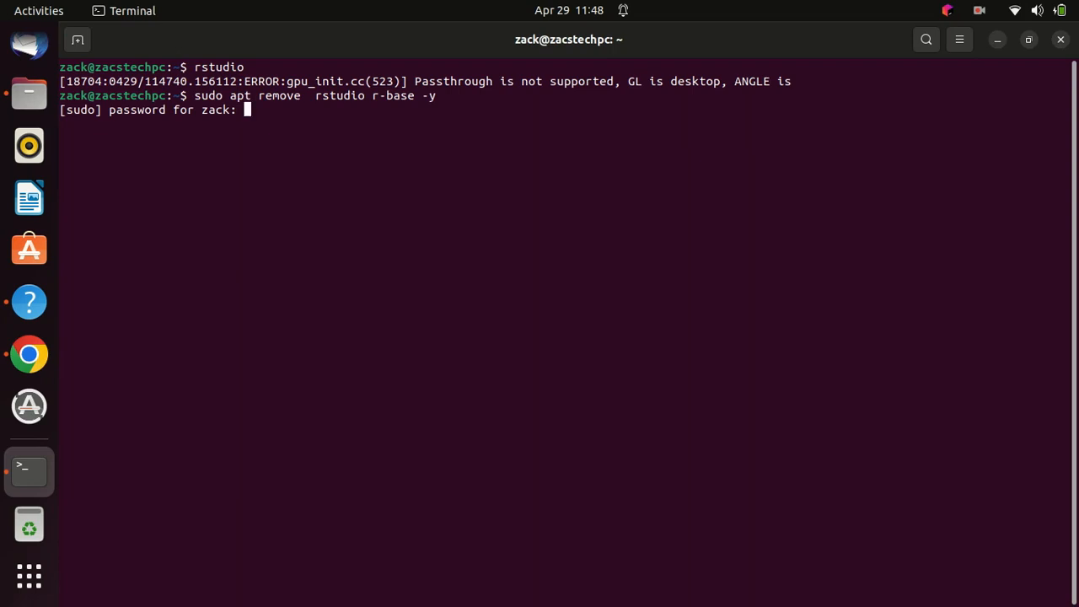
{"action": "key", "text": "Return"}
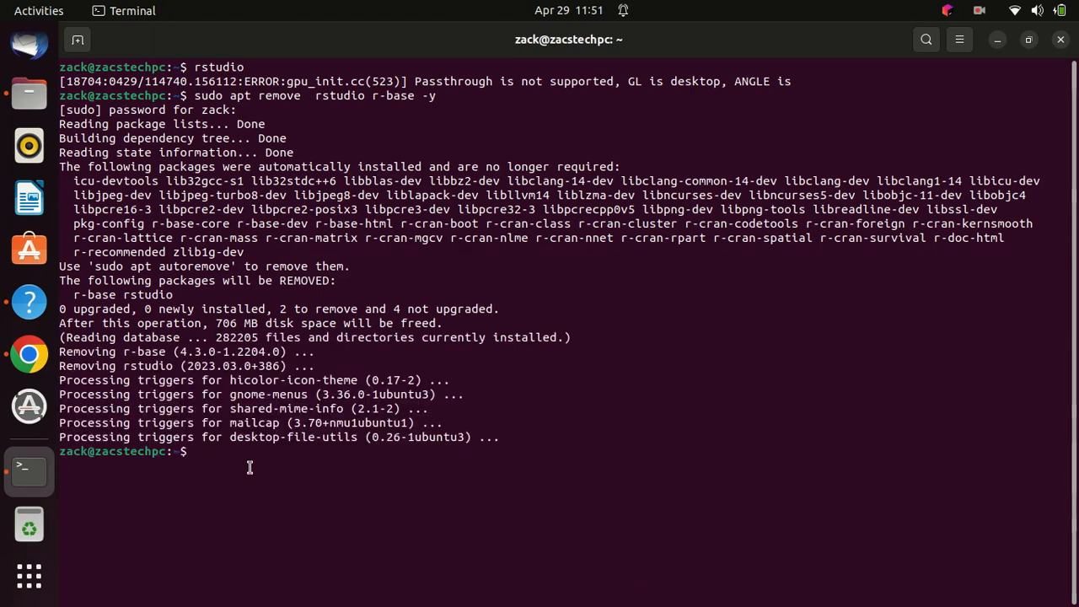
{"action": "type", "text": "clear"}
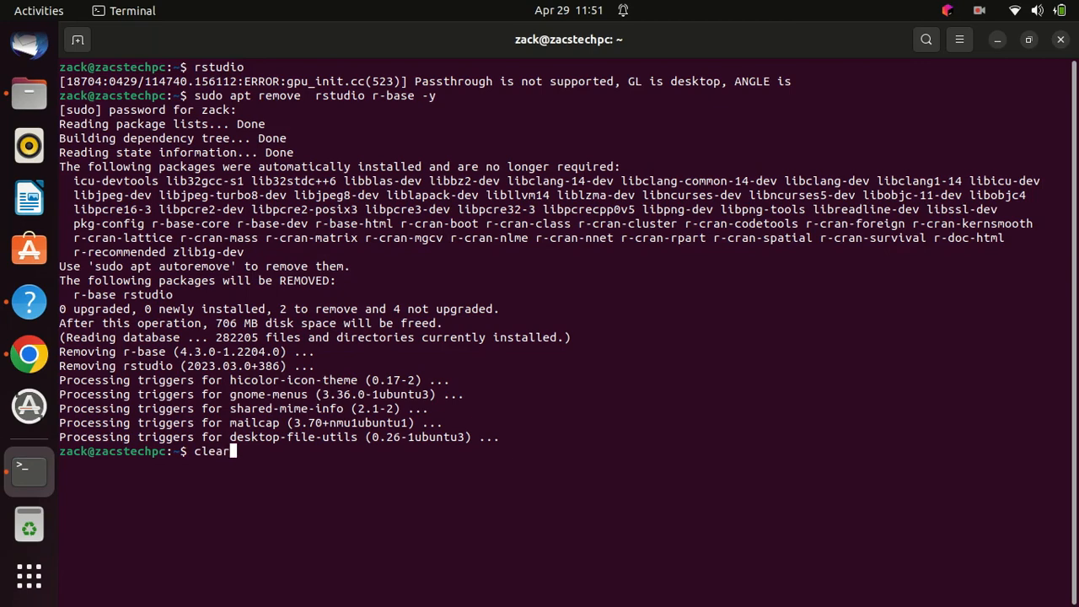
{"action": "type", "text": "sudo apt auto-remove -y"}
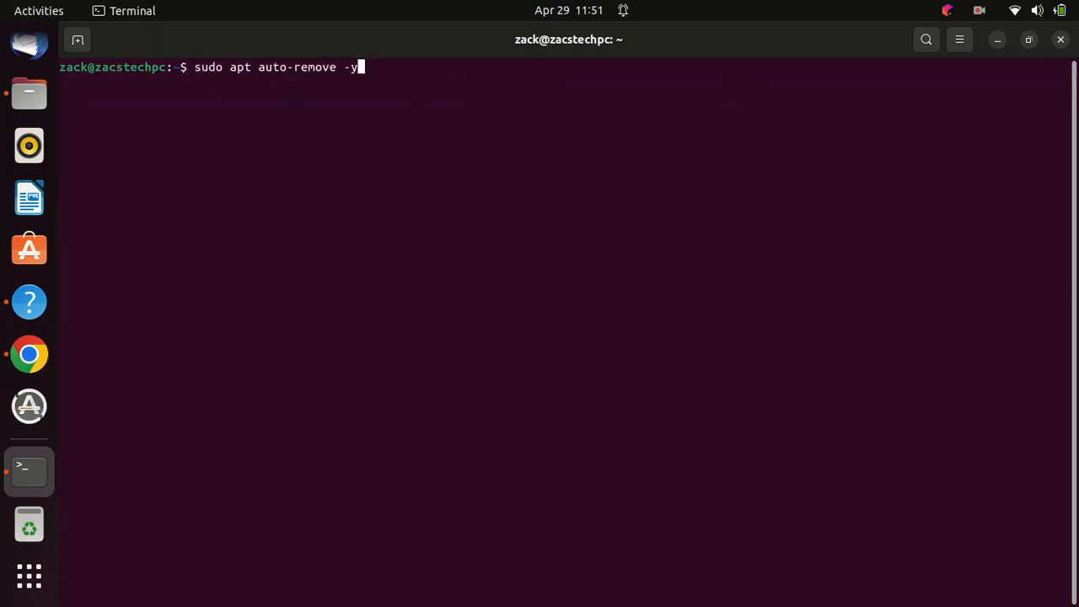
Auto-remove the leftover R dependency packages and clear the screen
{"action": "key", "text": "Return"}
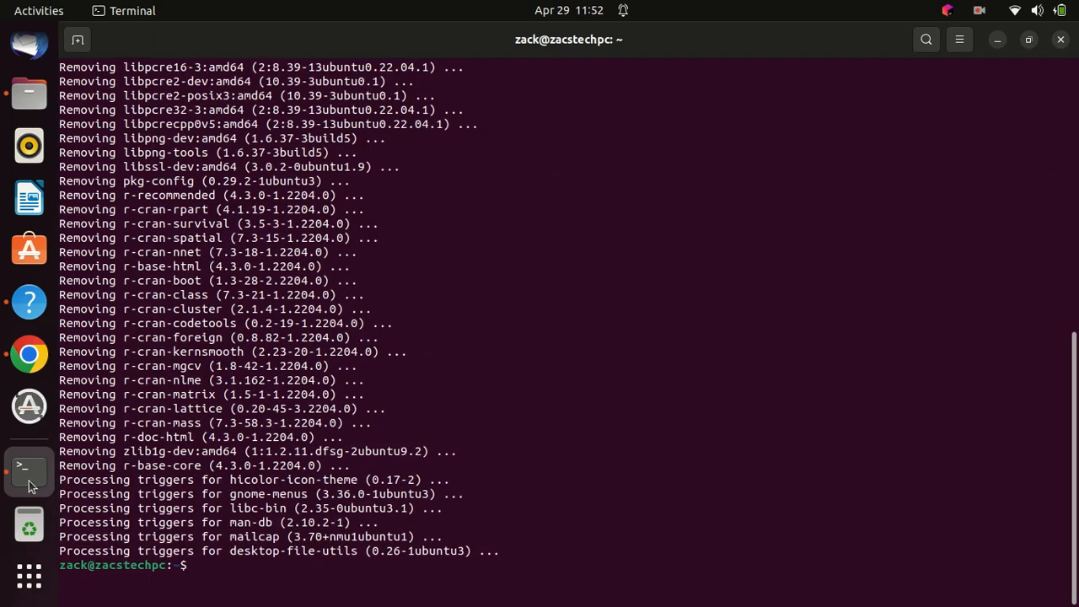
{"action": "type", "text": "clear"}
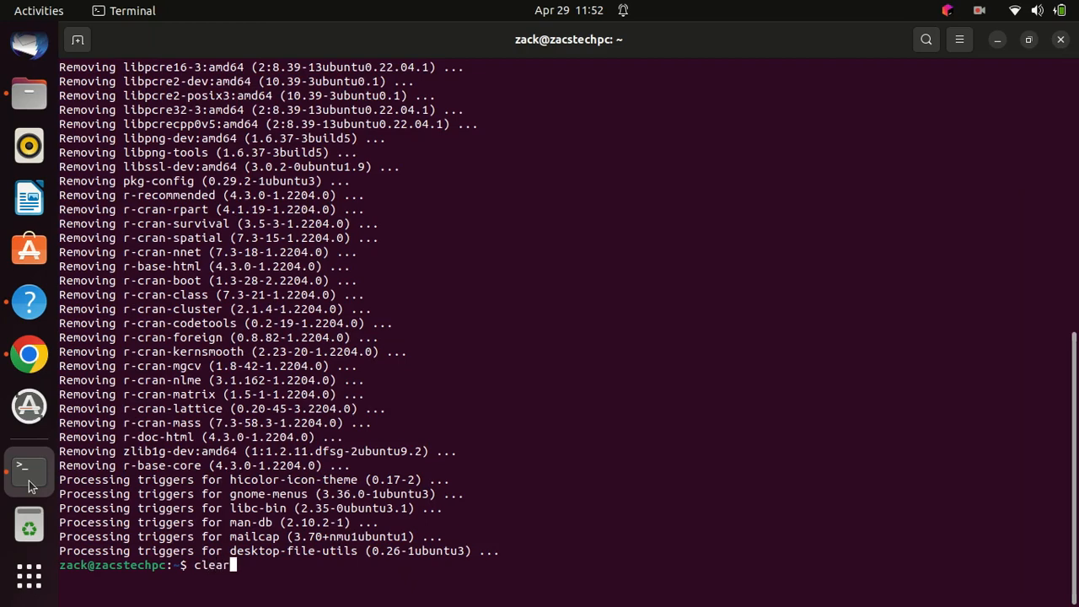
{"action": "key", "text": "Return"}
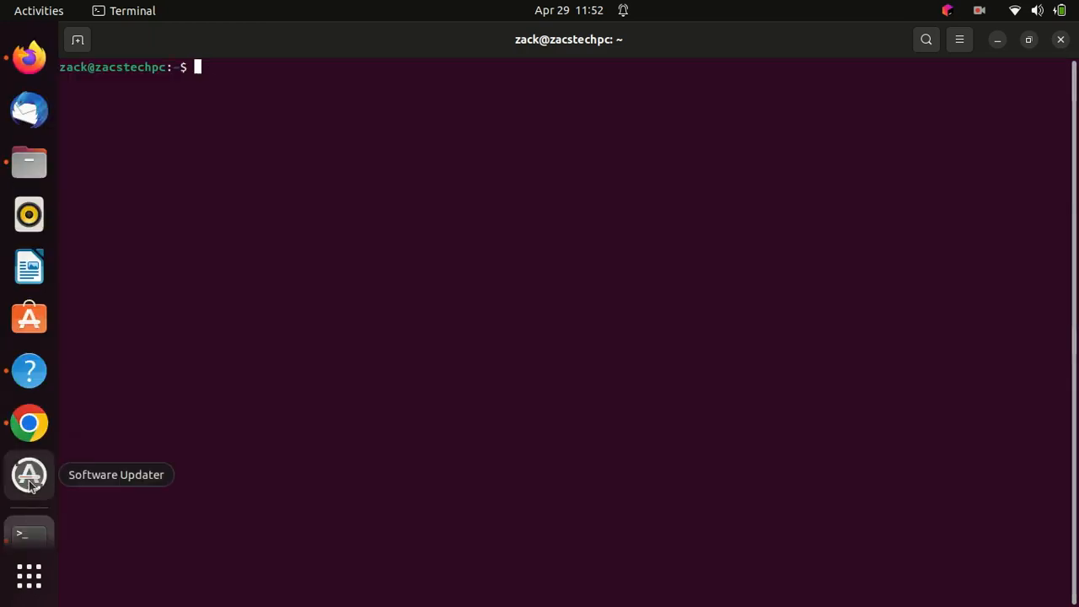